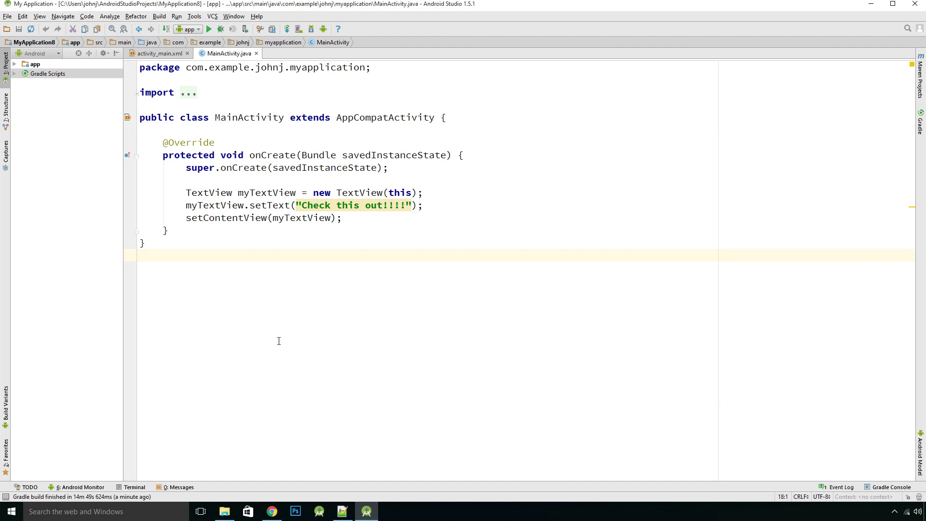
pyautogui.moveTo(278, 348)
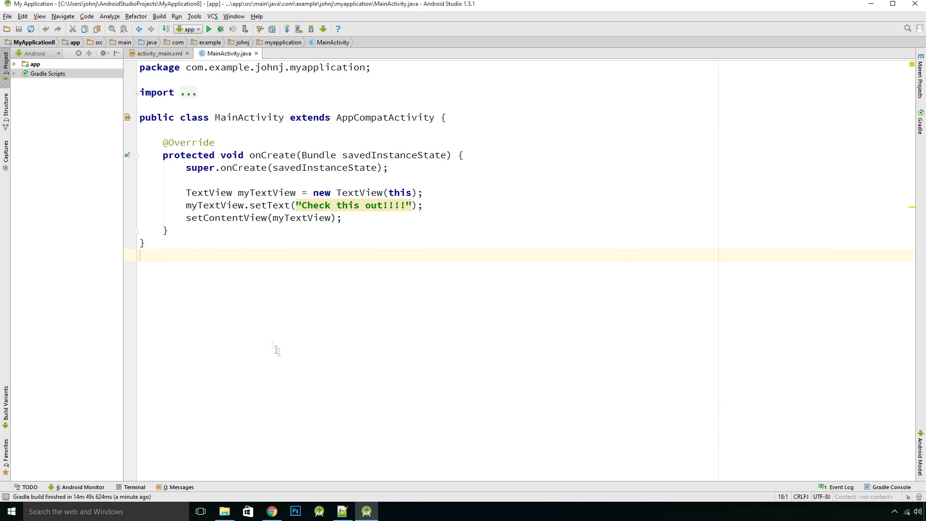
pyautogui.moveTo(292, 329)
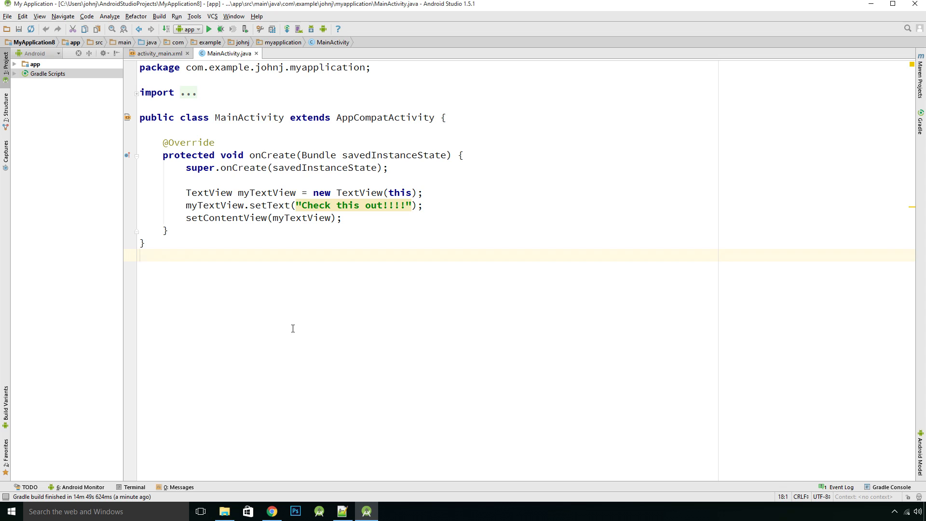
pyautogui.moveTo(305, 308)
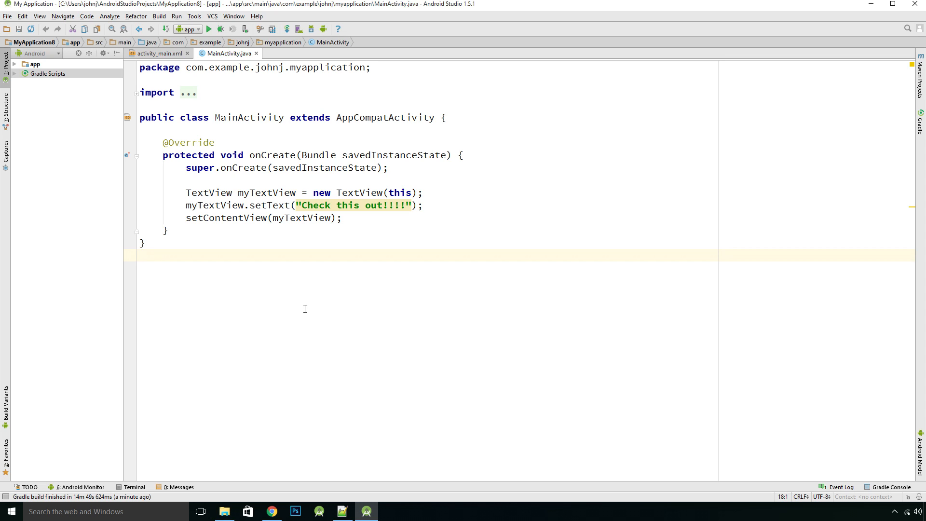
pyautogui.moveTo(334, 310)
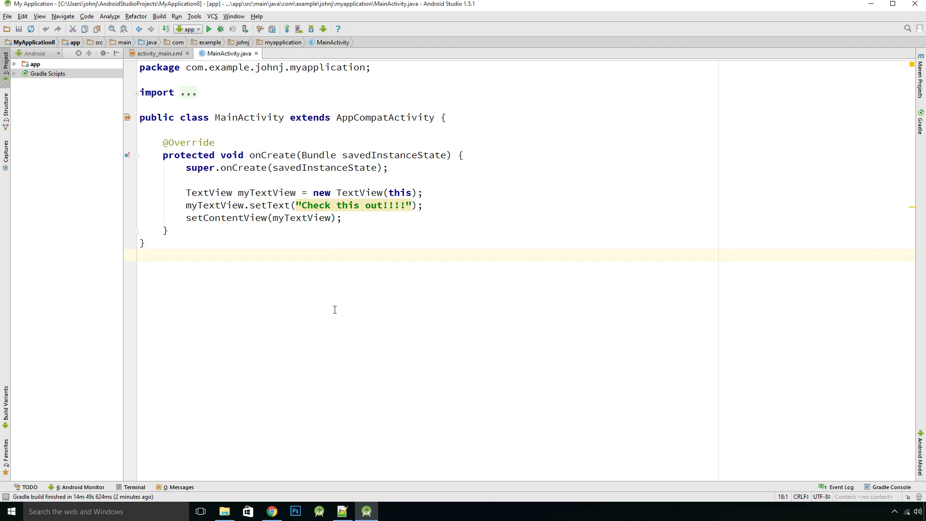
pyautogui.moveTo(396, 317)
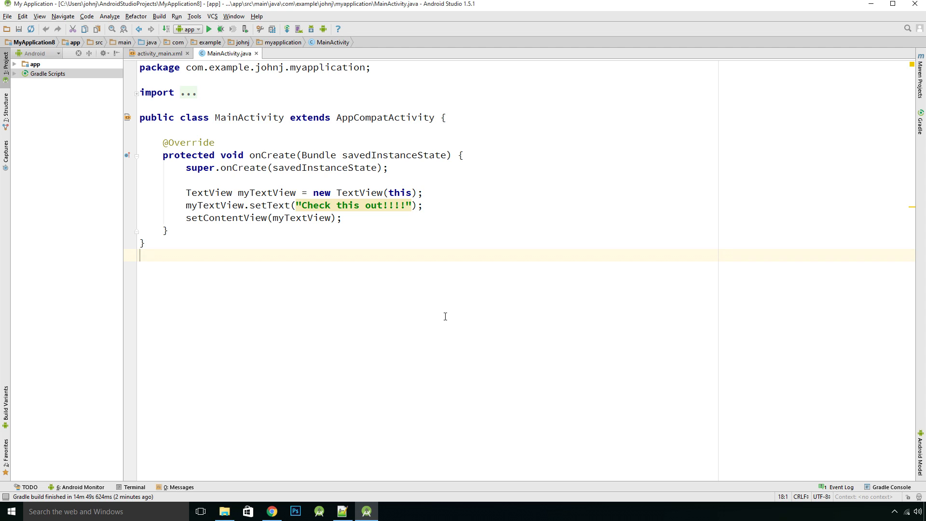
pyautogui.moveTo(518, 319)
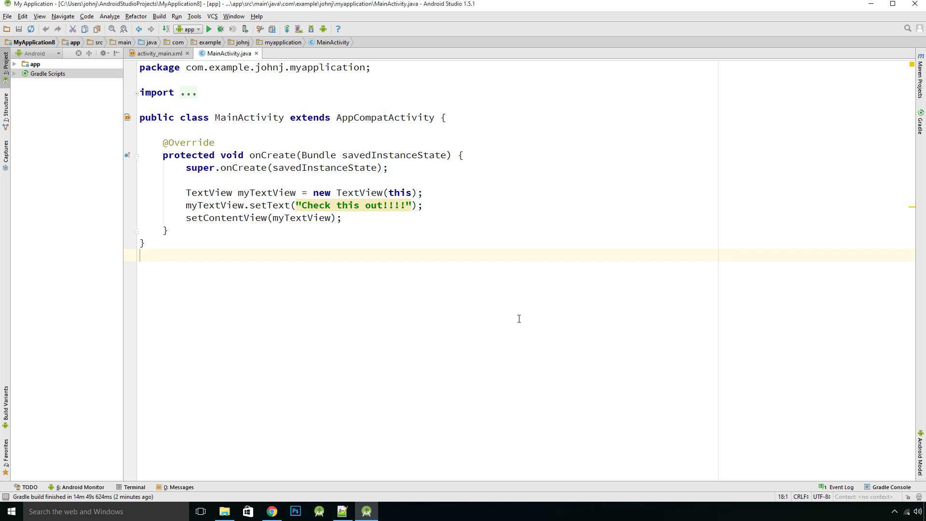
pyautogui.moveTo(426, 343)
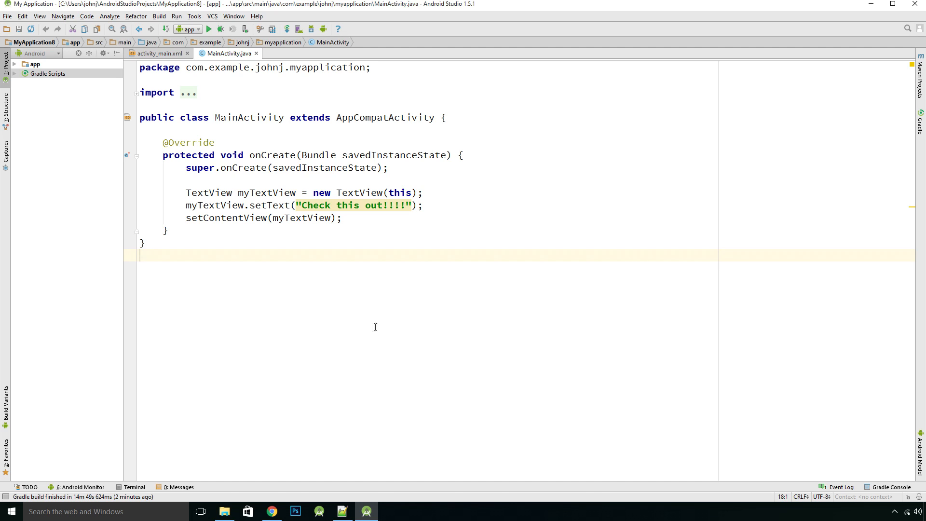
pyautogui.moveTo(352, 339)
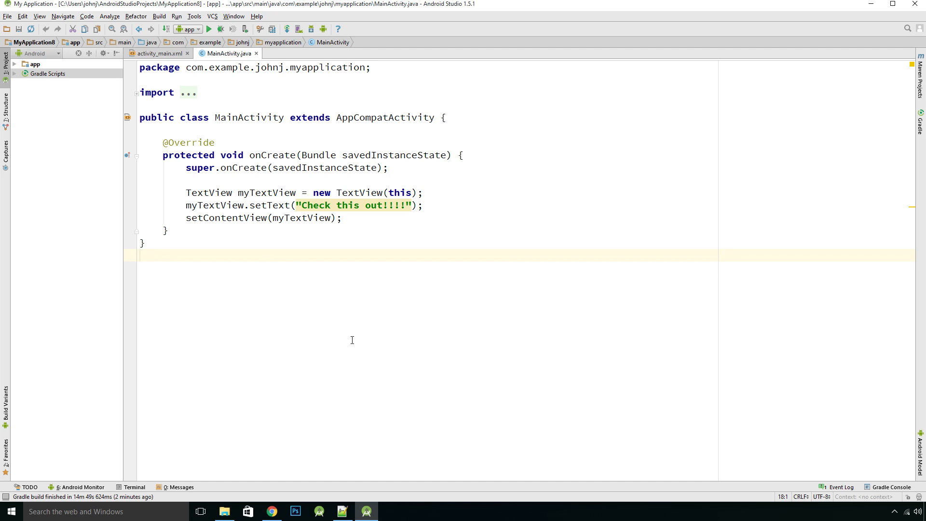
pyautogui.moveTo(326, 343)
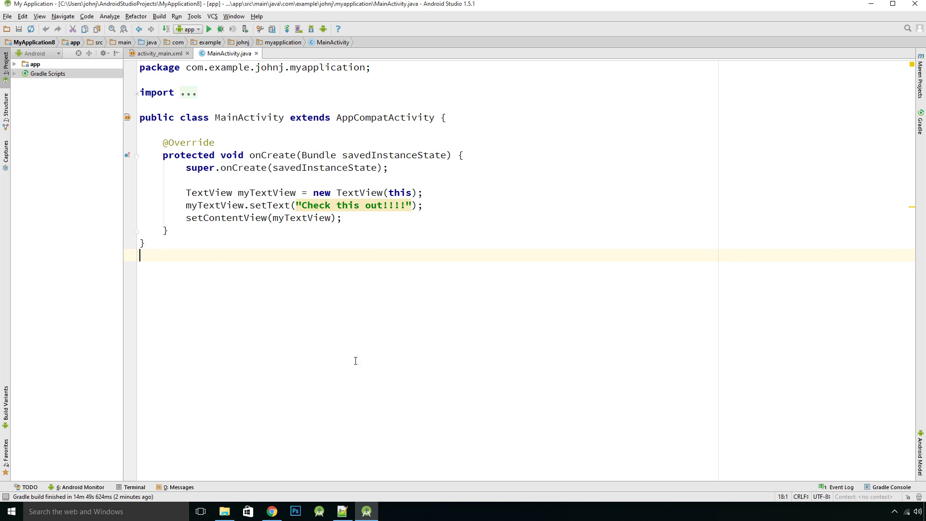
pyautogui.moveTo(378, 367)
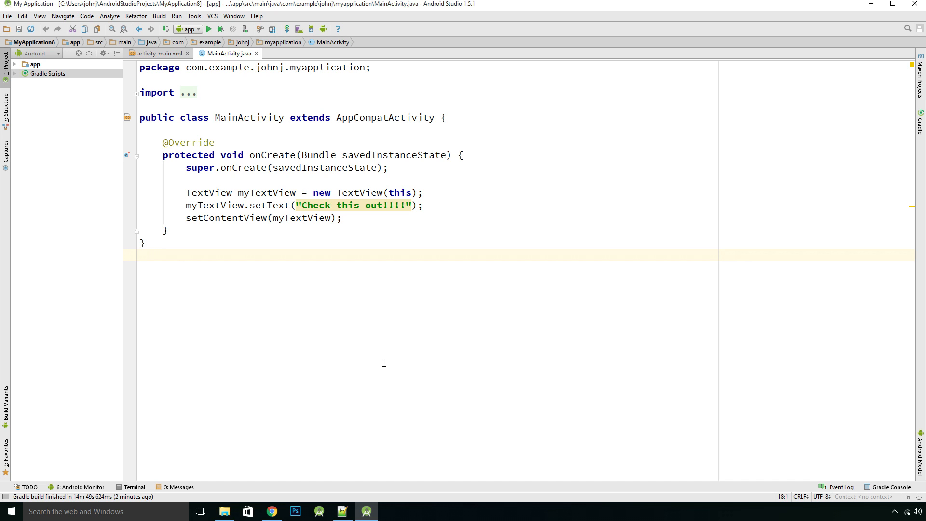
pyautogui.moveTo(357, 316)
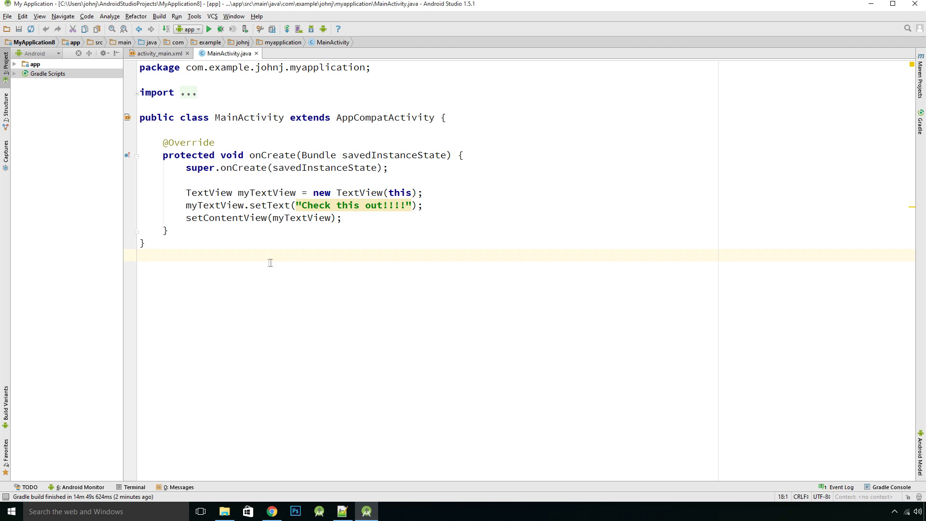
pyautogui.moveTo(249, 290)
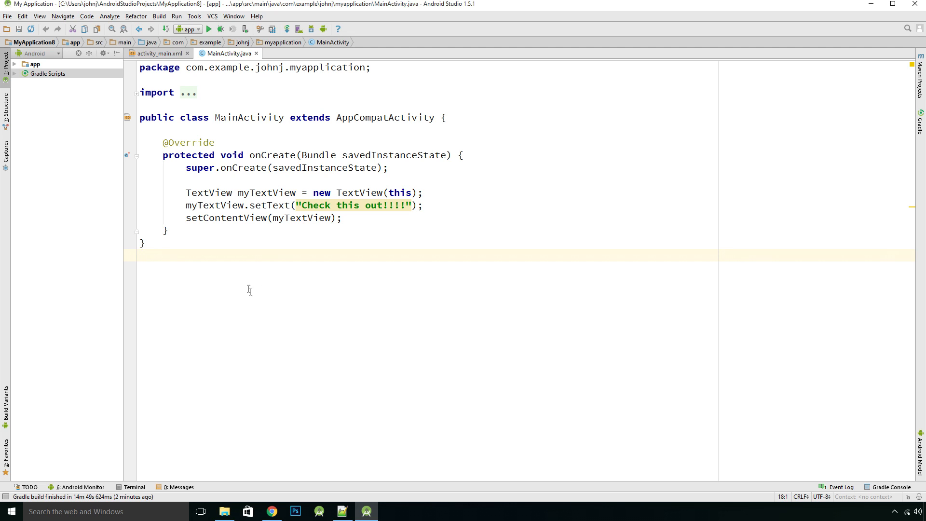
pyautogui.moveTo(253, 282)
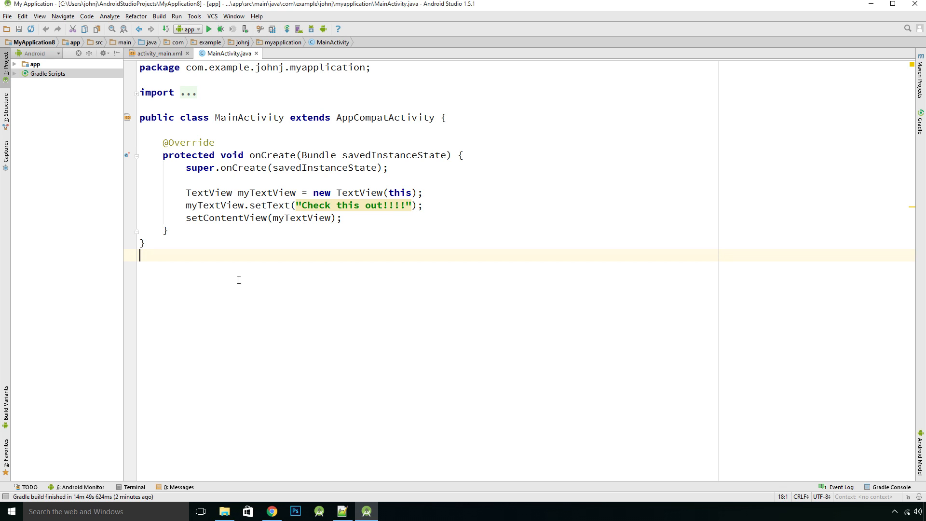
pyautogui.moveTo(266, 287)
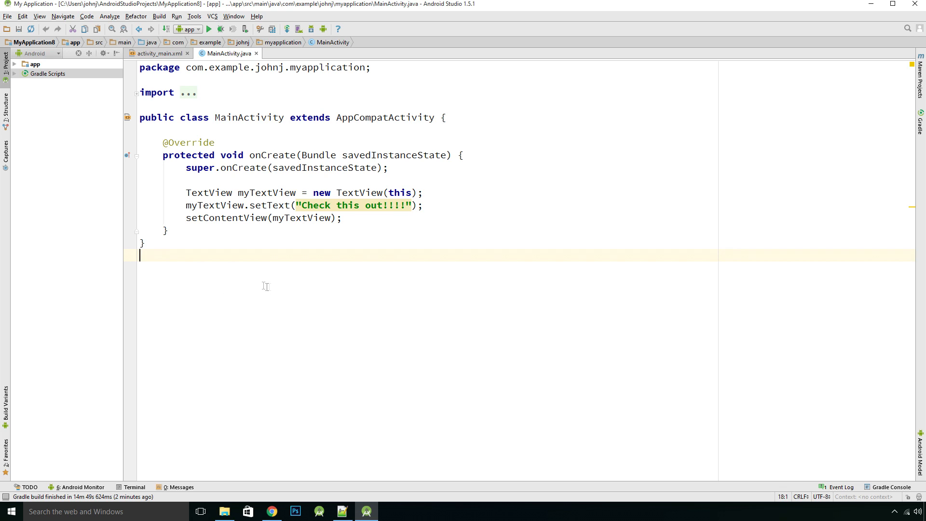
pyautogui.moveTo(302, 289)
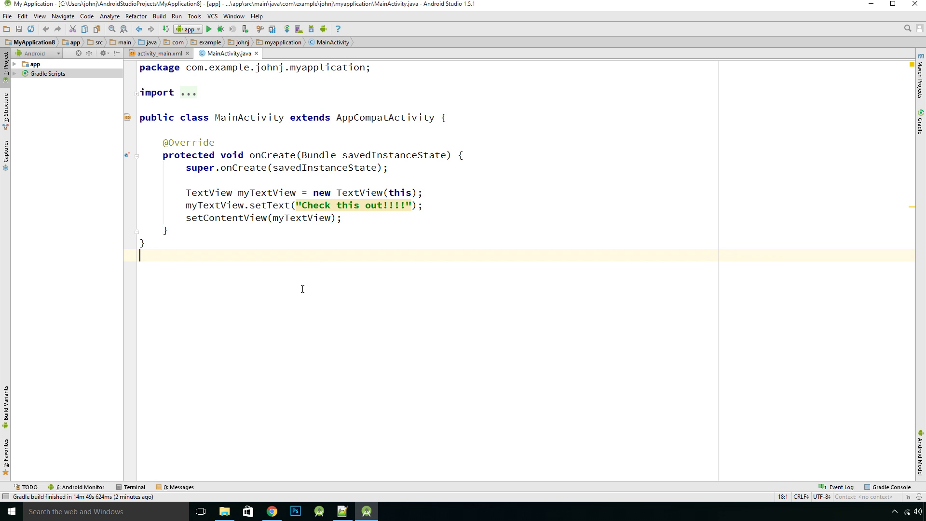
pyautogui.moveTo(319, 289)
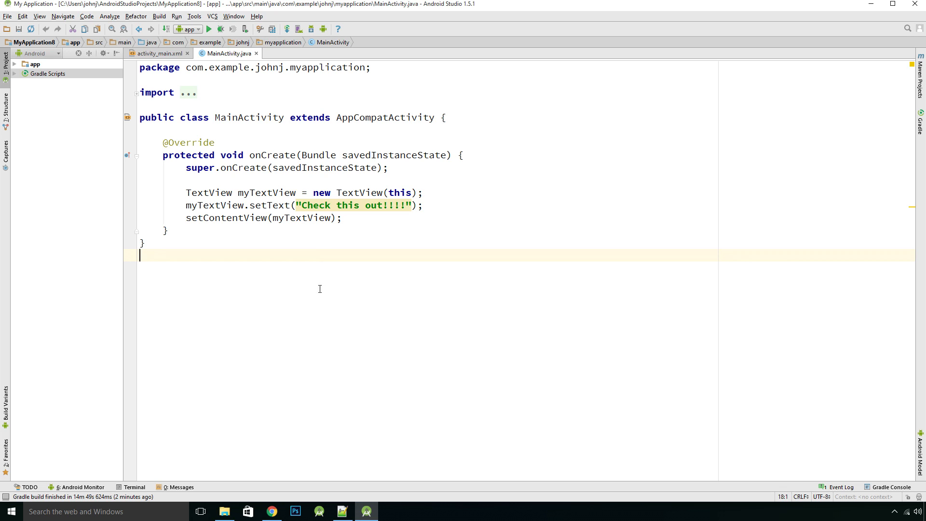
pyautogui.moveTo(317, 277)
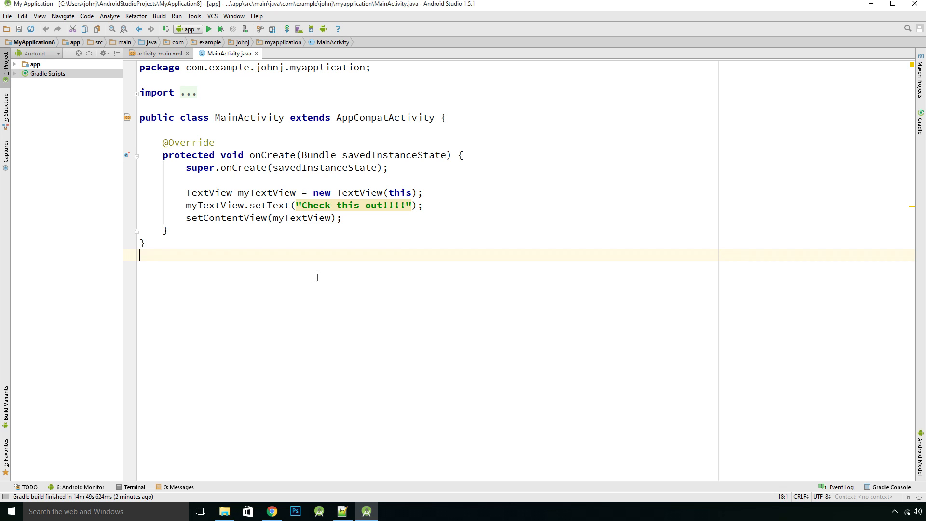
pyautogui.moveTo(305, 301)
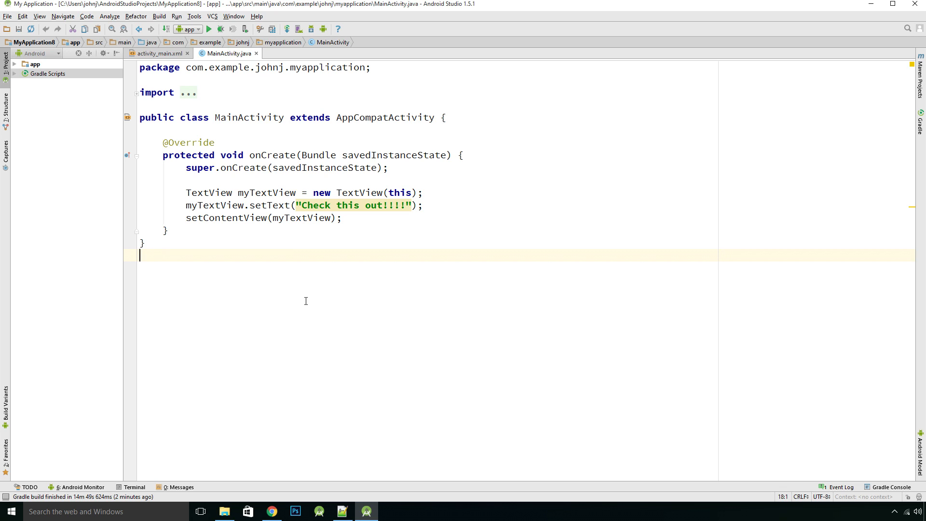
pyautogui.moveTo(372, 257)
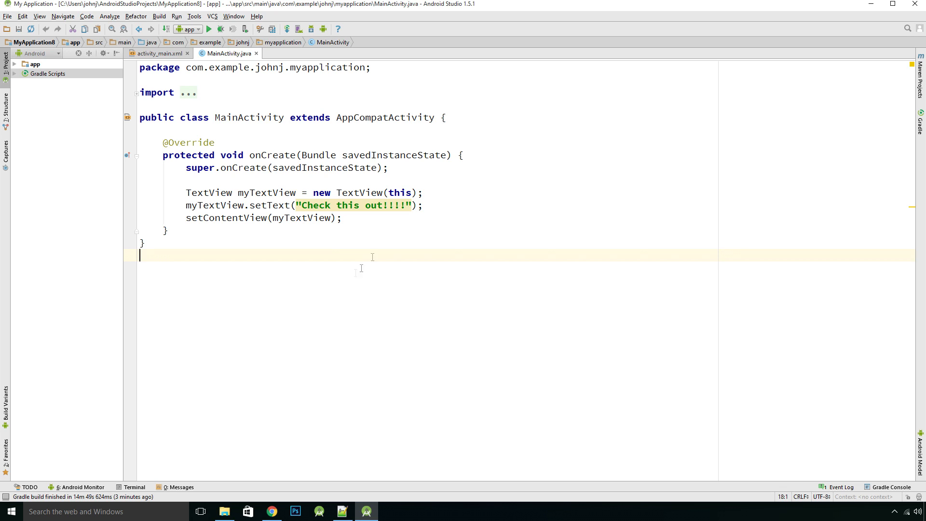
# Create a new project from the Empty Activity template, keeping MainActivity and activity_main
pyautogui.click(7, 16)
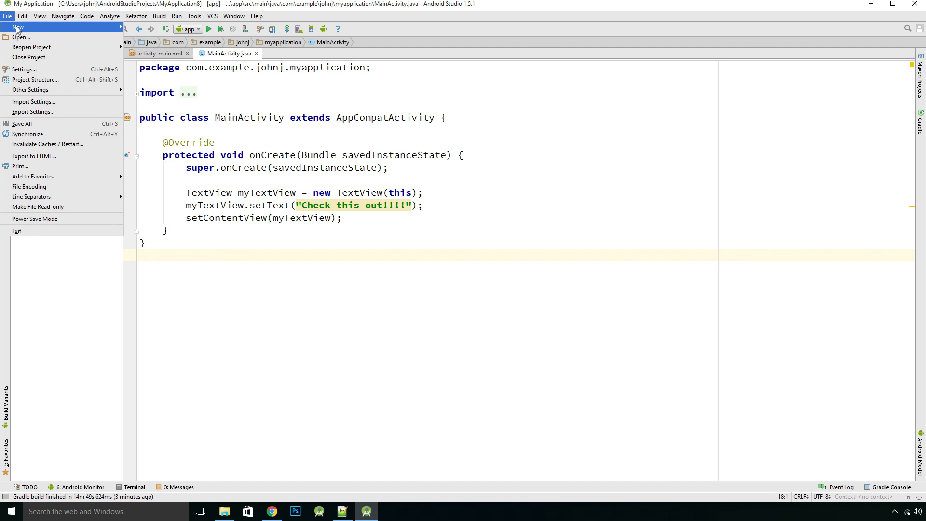
pyautogui.click(20, 26)
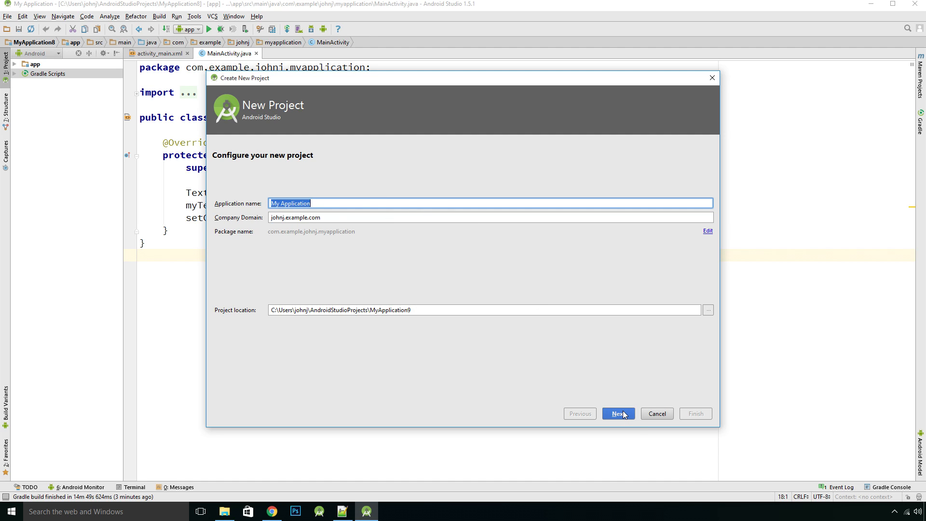
pyautogui.click(617, 414)
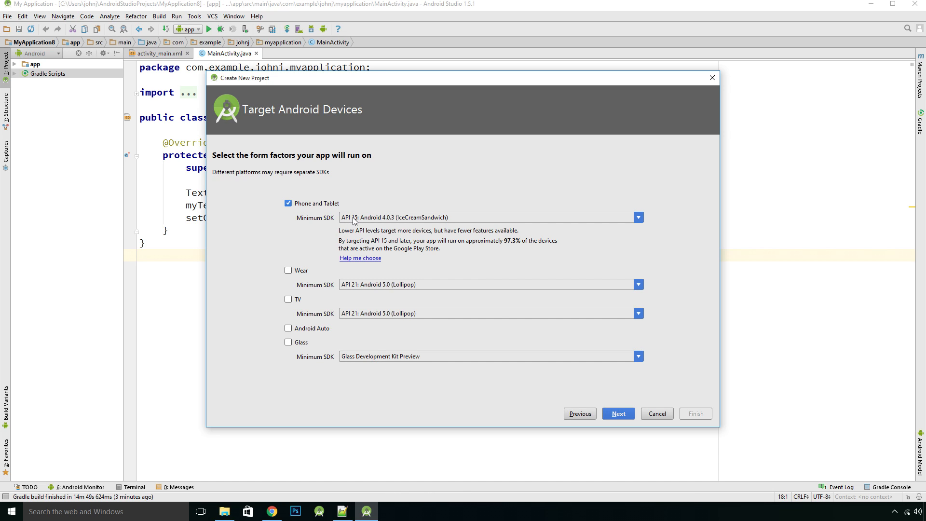
pyautogui.moveTo(543, 342)
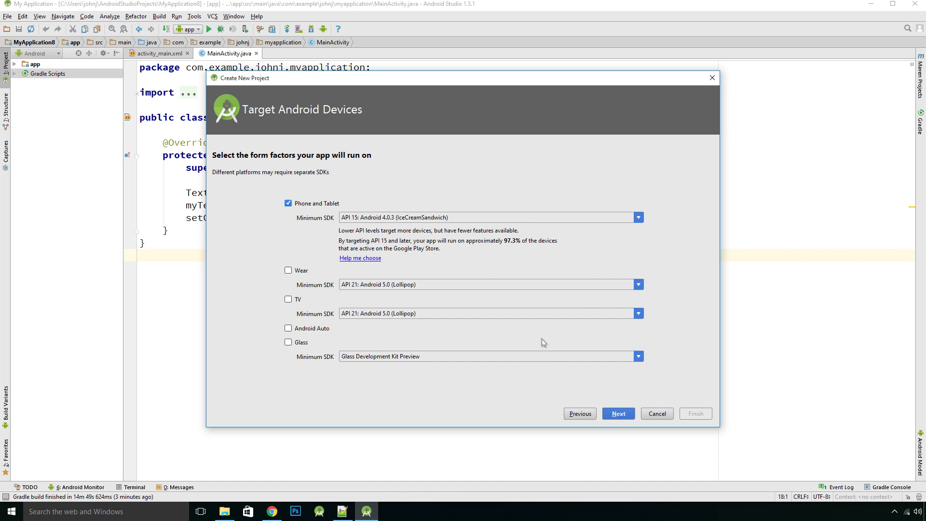
pyautogui.click(618, 413)
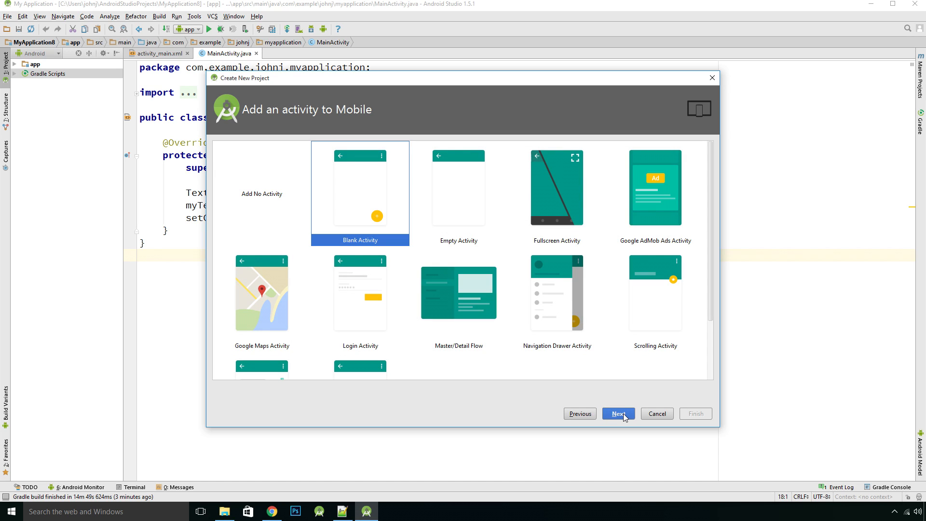
pyautogui.click(459, 189)
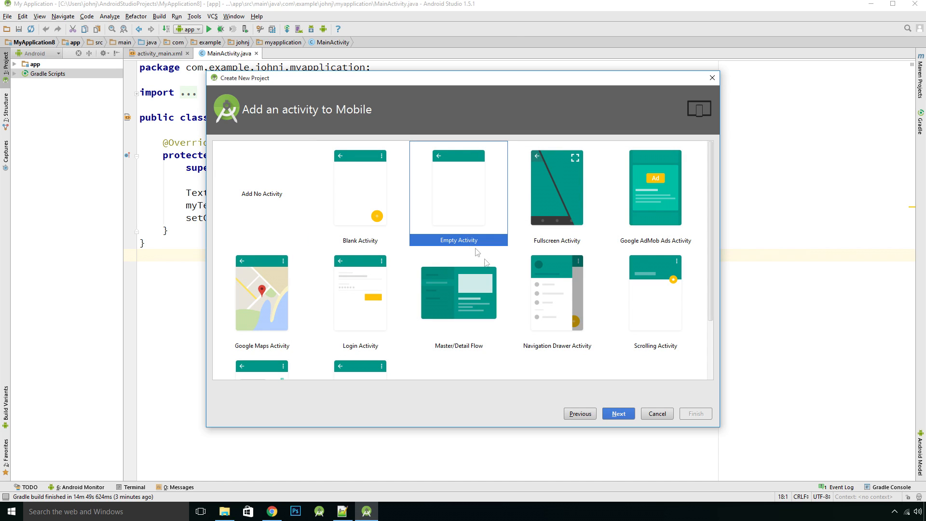
pyautogui.click(618, 413)
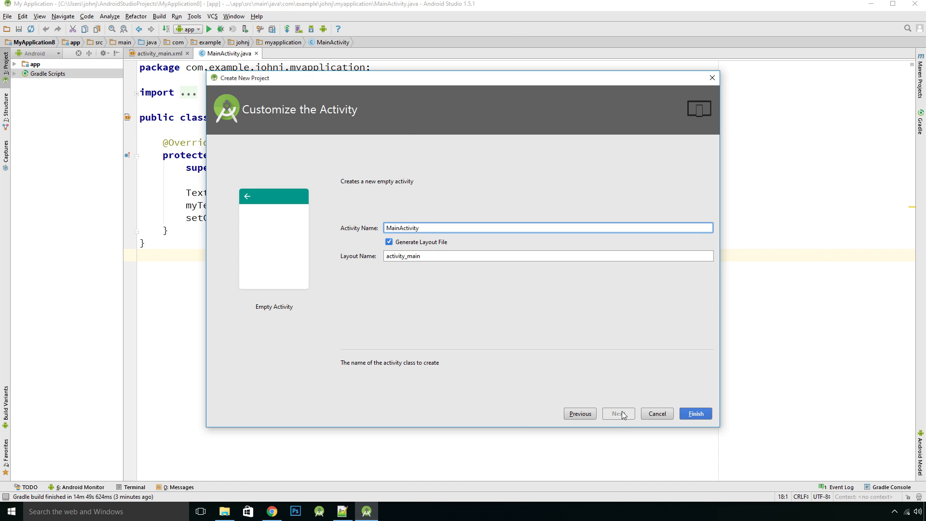
pyautogui.moveTo(560, 368)
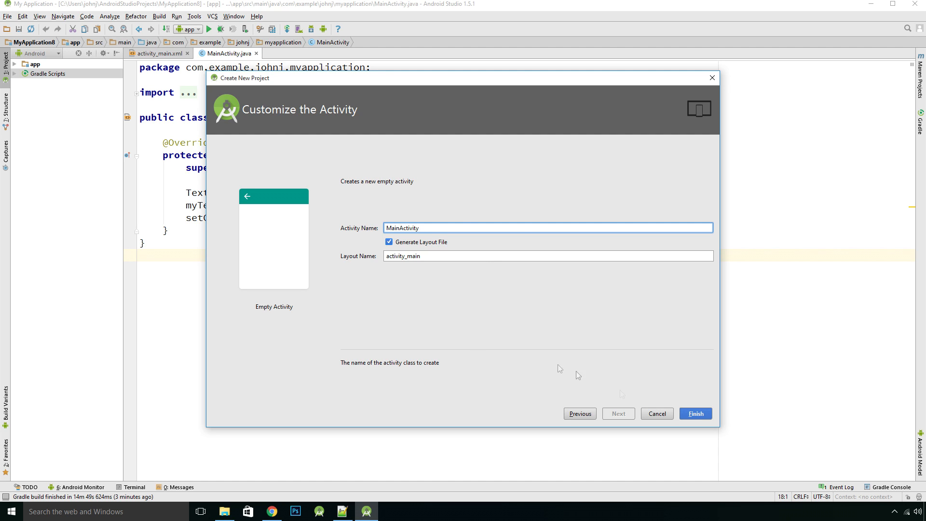
pyautogui.moveTo(703, 416)
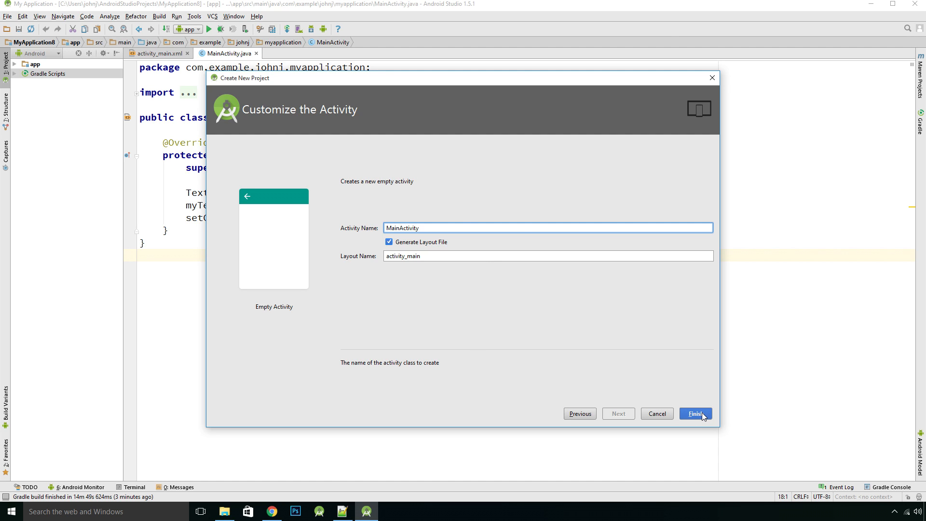
pyautogui.click(695, 413)
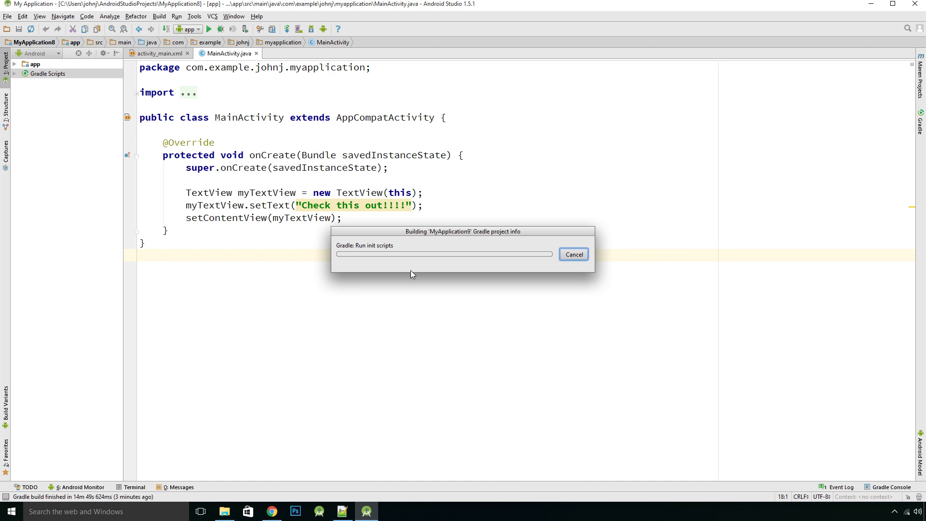
# Let the MyApplication9 Gradle build finish and show MainActivity.java in the editor
pyautogui.click(573, 254)
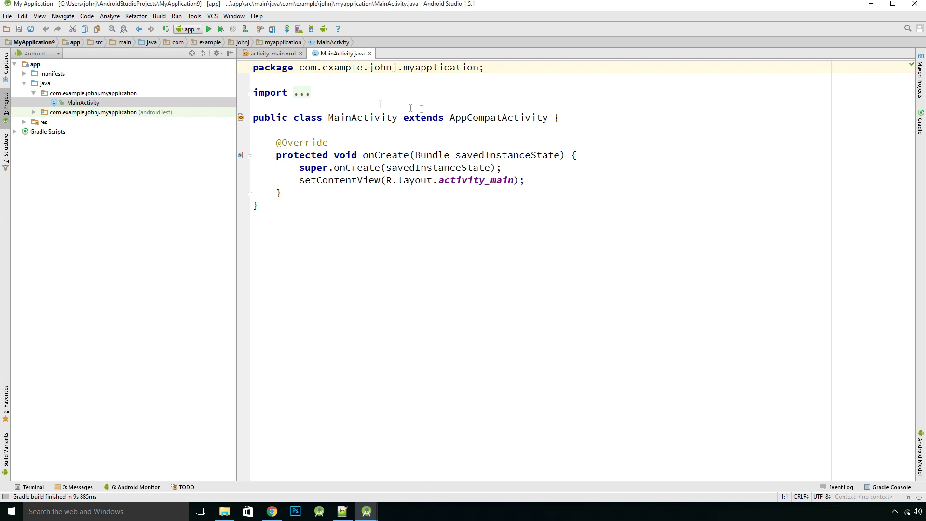
pyautogui.moveTo(176, 15)
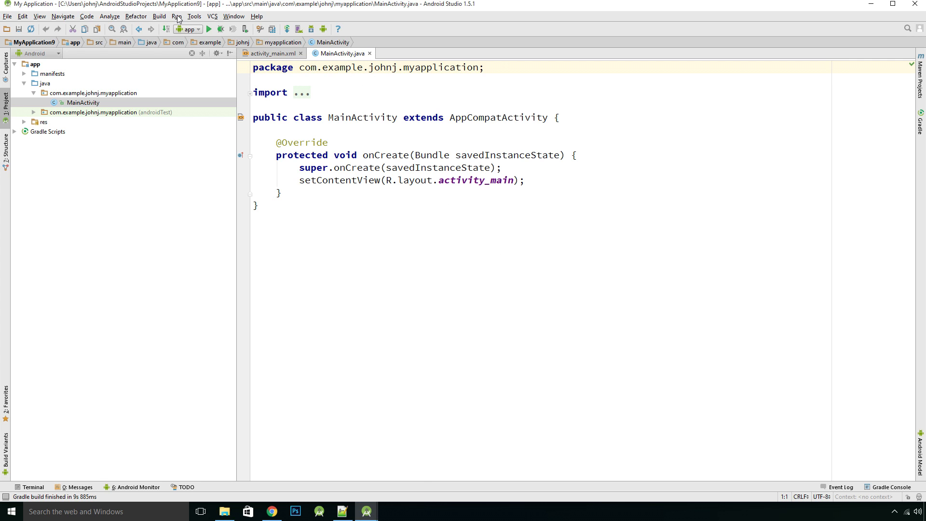
pyautogui.click(176, 16)
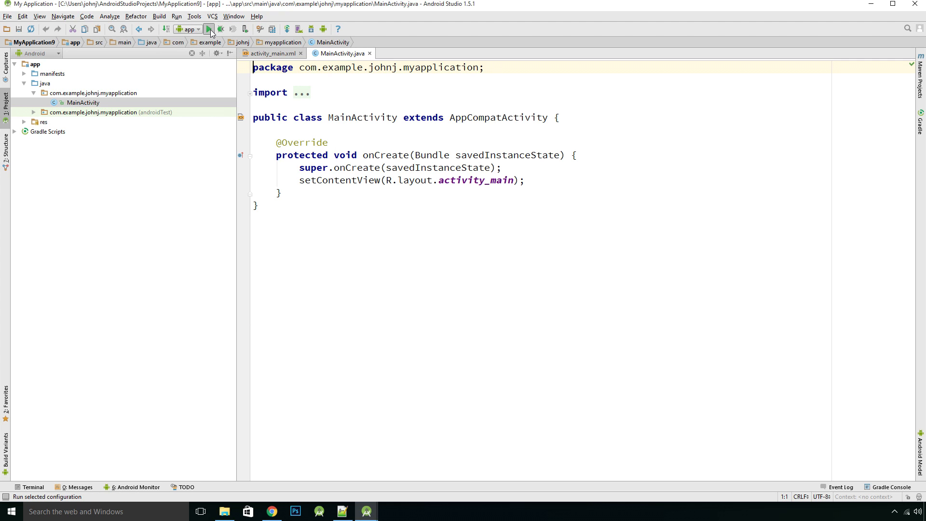
# Launch the app on the Nexus 5 API 23 x86 emulator, reusing that device for future launches
pyautogui.click(208, 29)
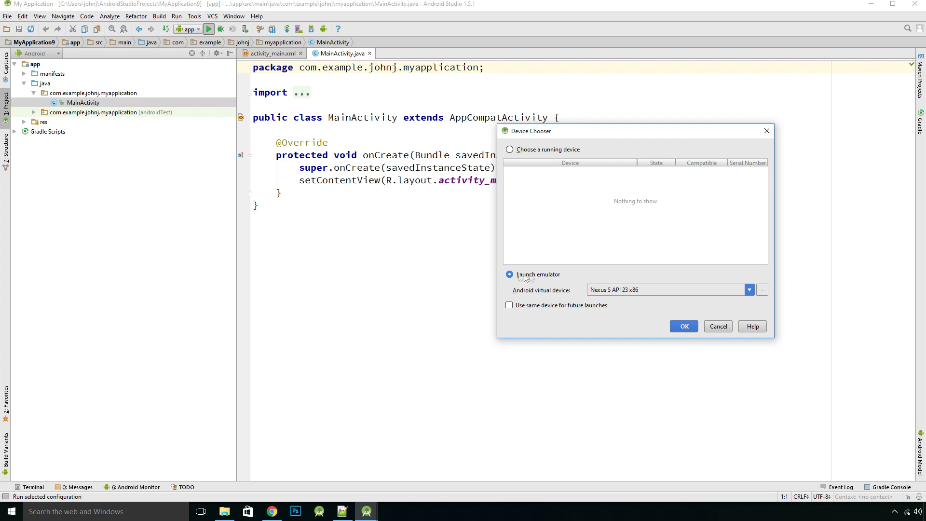
pyautogui.click(509, 306)
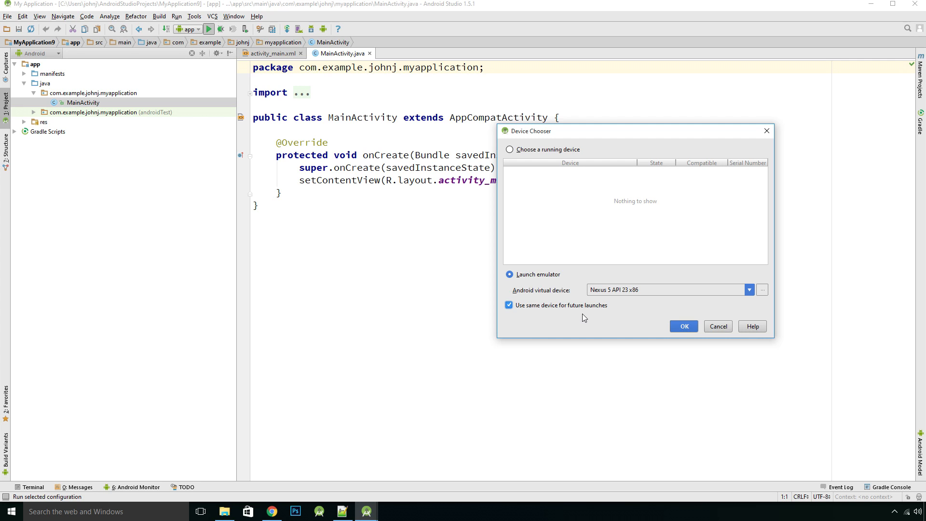
pyautogui.moveTo(645, 339)
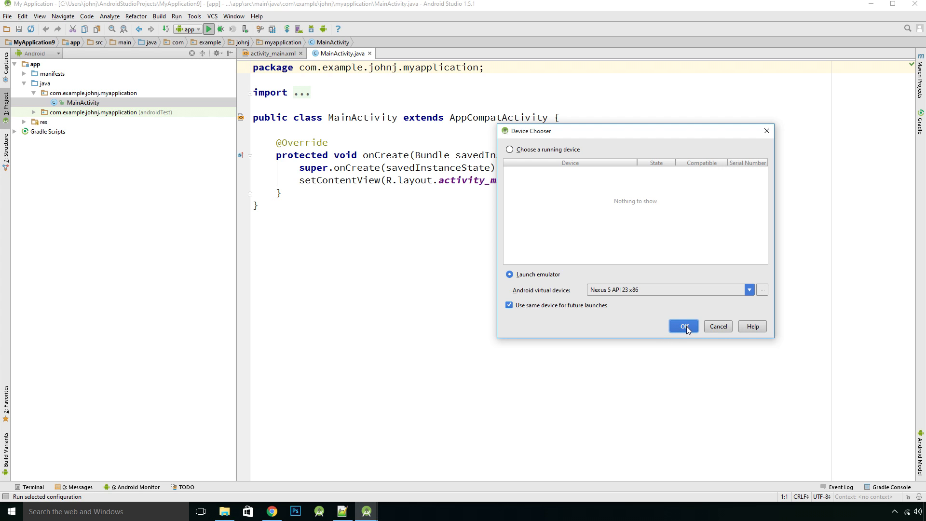
pyautogui.click(683, 326)
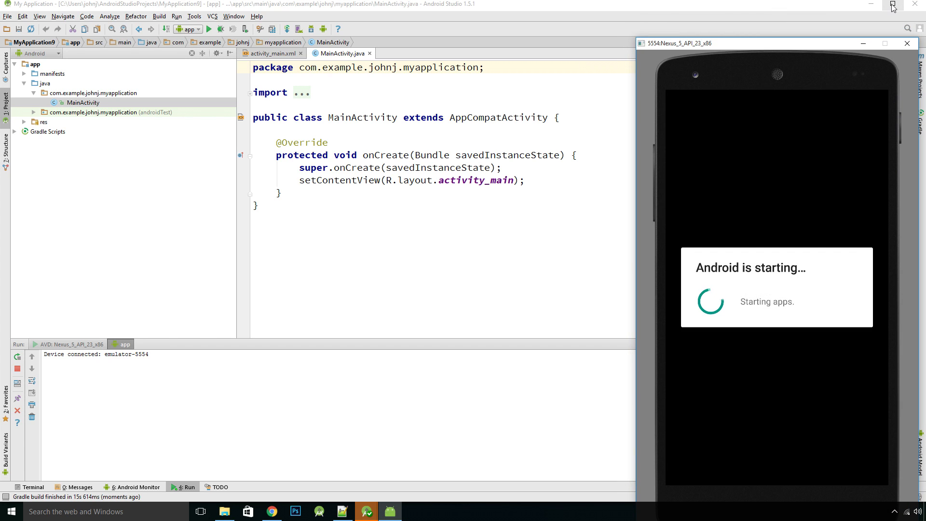
pyautogui.click(907, 43)
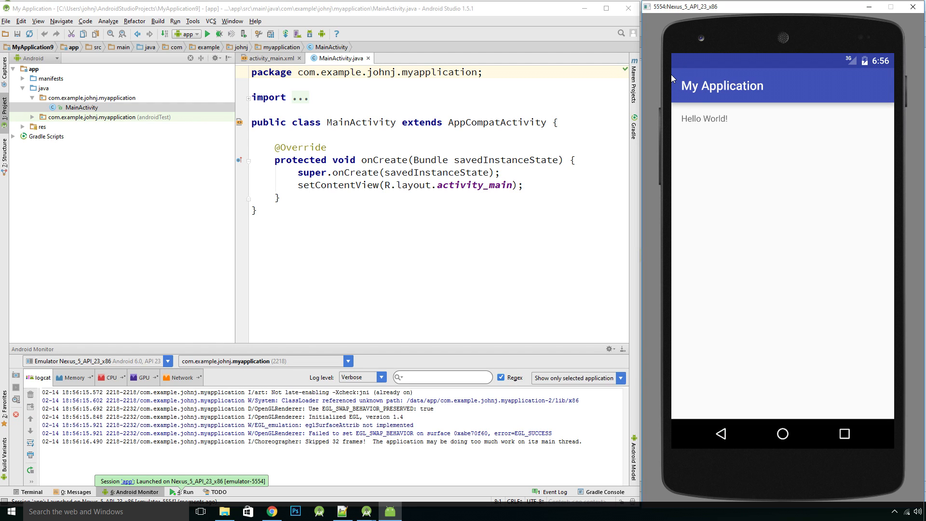
pyautogui.moveTo(732, 164)
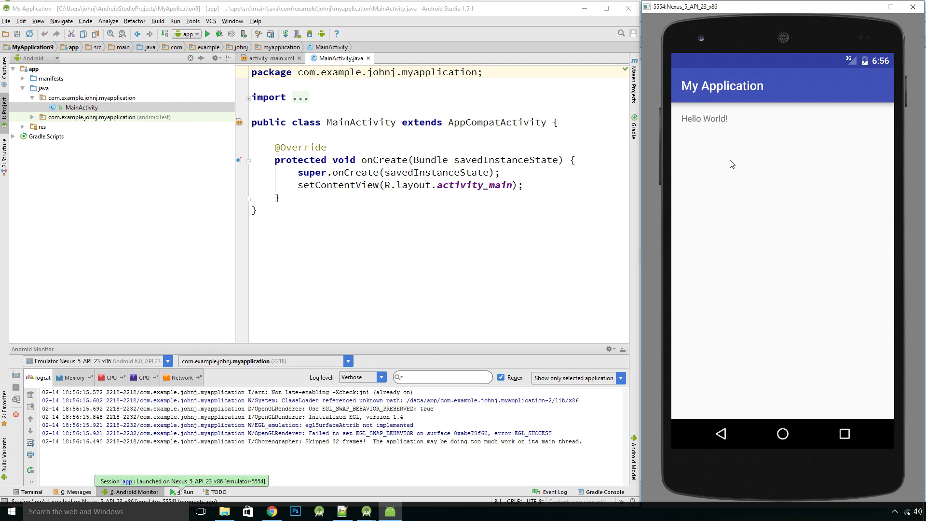
pyautogui.moveTo(805, 149)
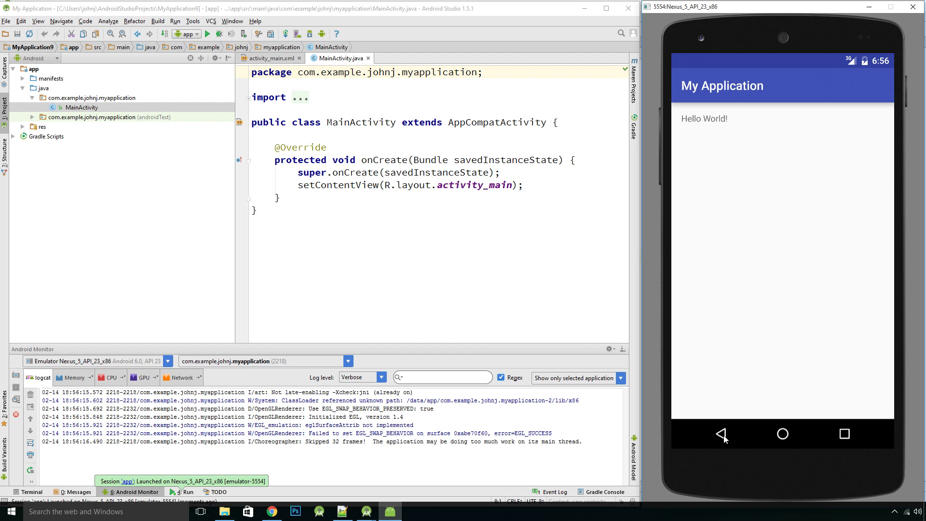
pyautogui.click(782, 434)
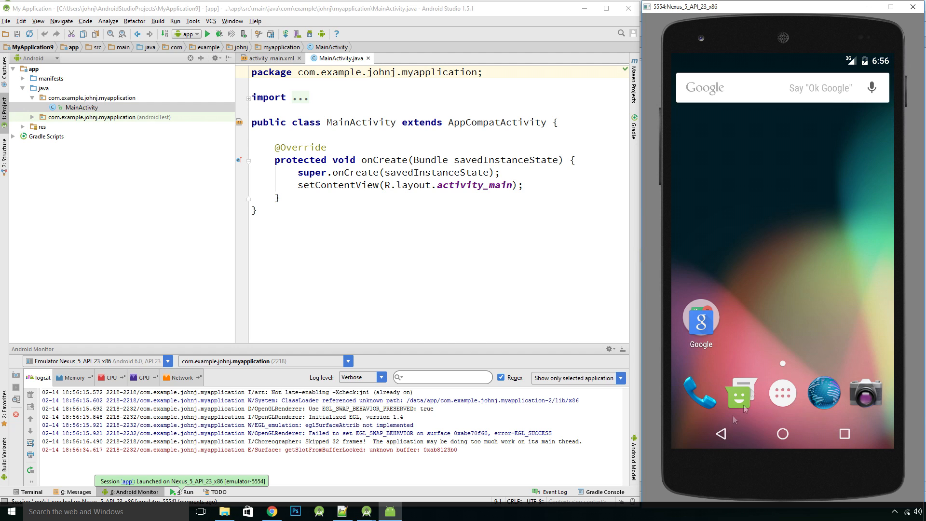
pyautogui.click(782, 393)
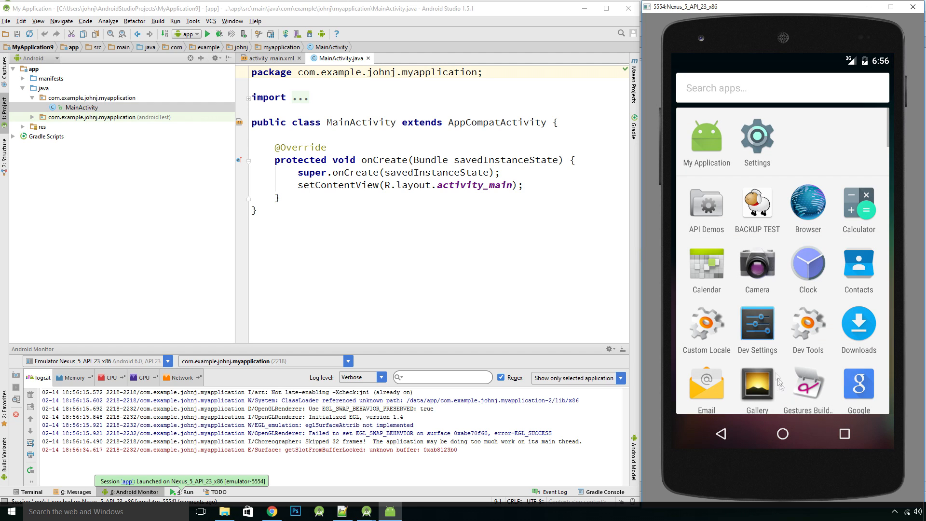
pyautogui.moveTo(722, 150)
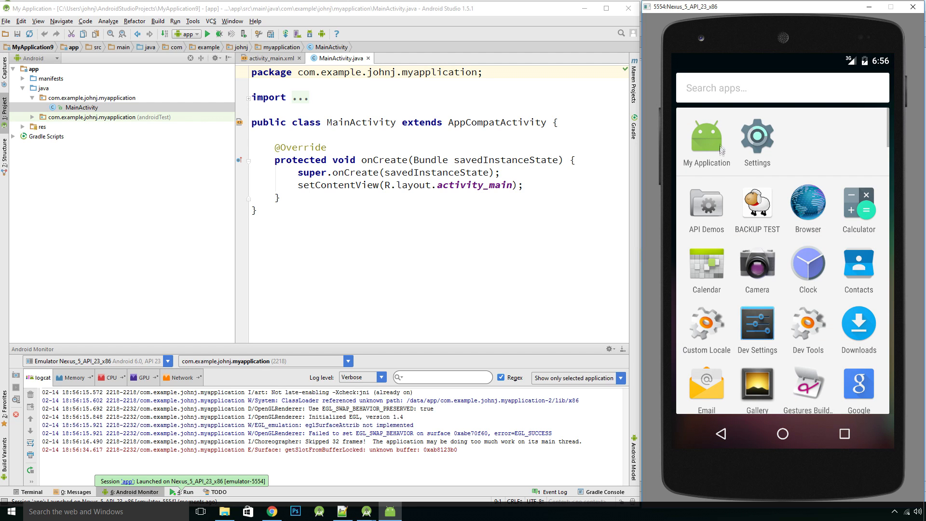
pyautogui.moveTo(707, 150)
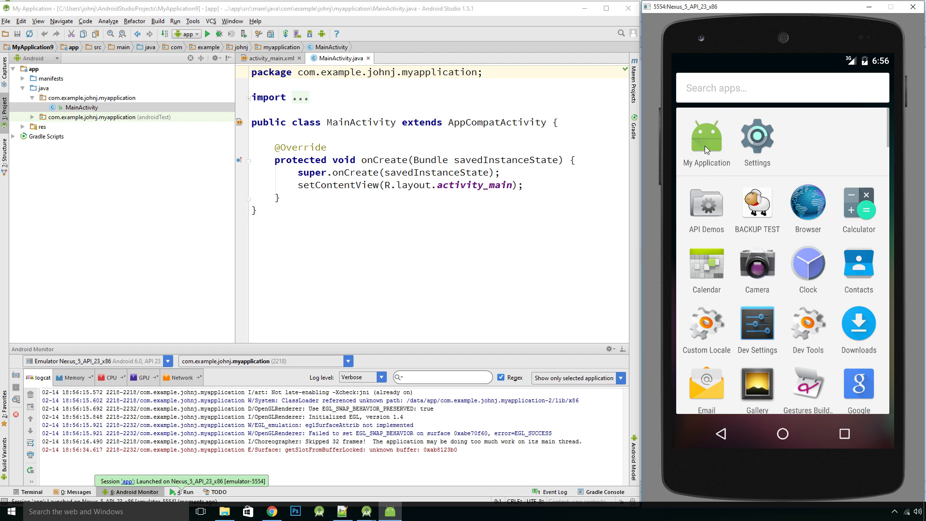
pyautogui.click(705, 142)
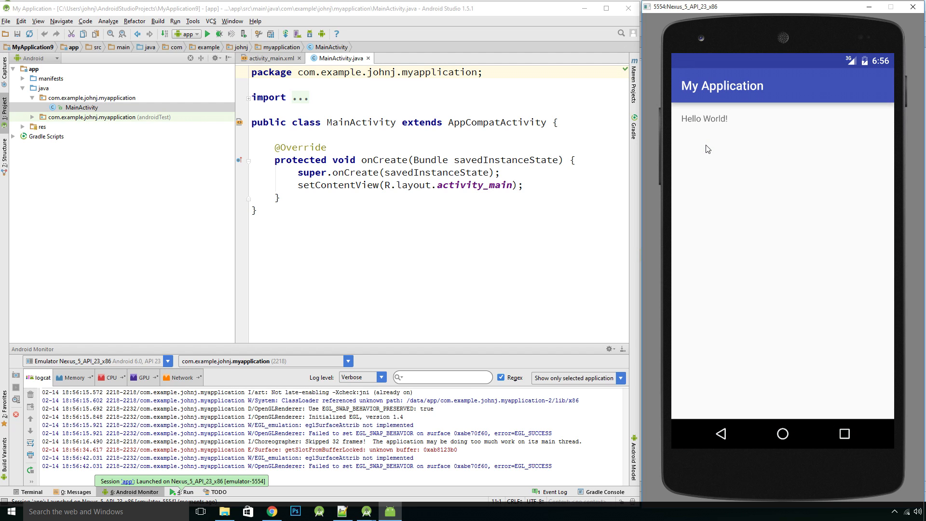
pyautogui.moveTo(743, 192)
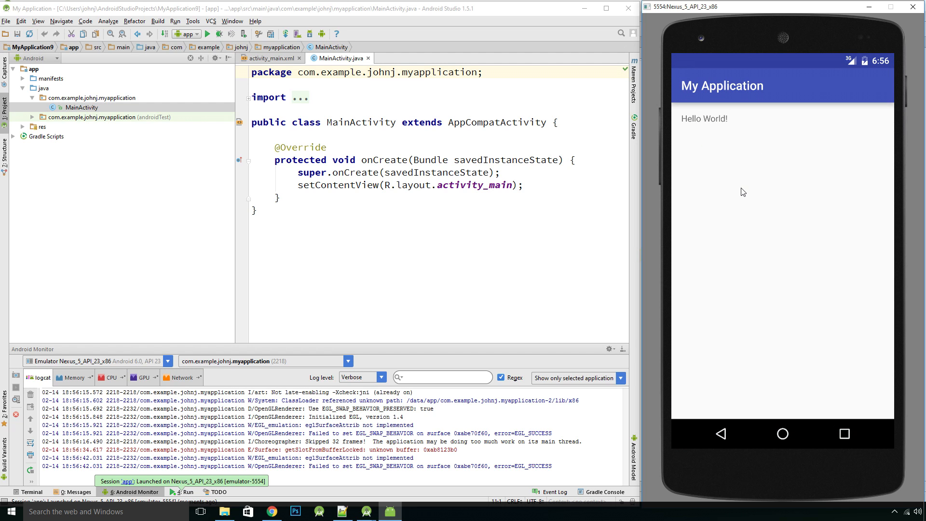
pyautogui.moveTo(743, 276)
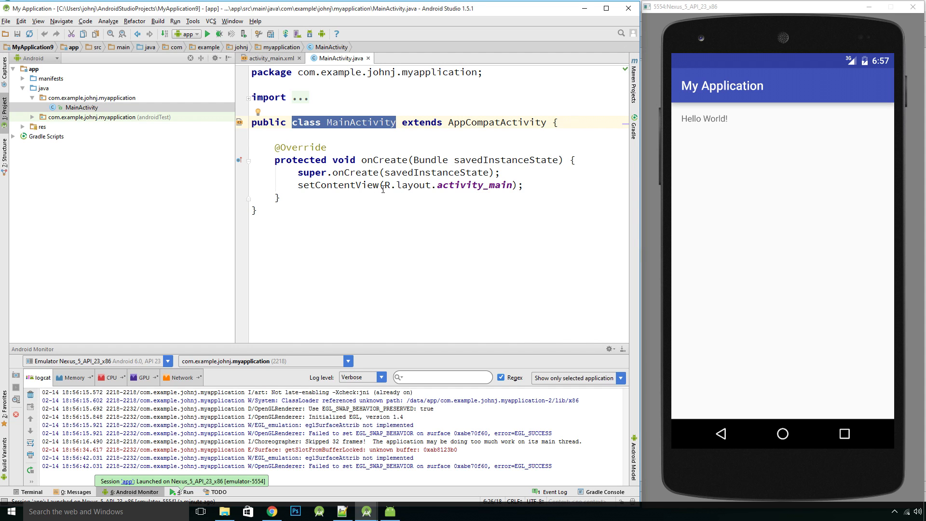
pyautogui.moveTo(344, 227)
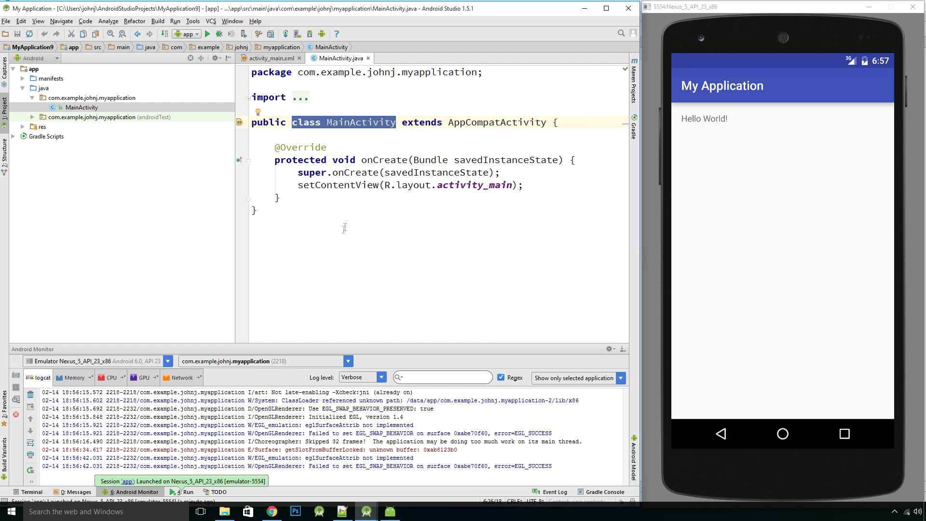
pyautogui.moveTo(363, 207)
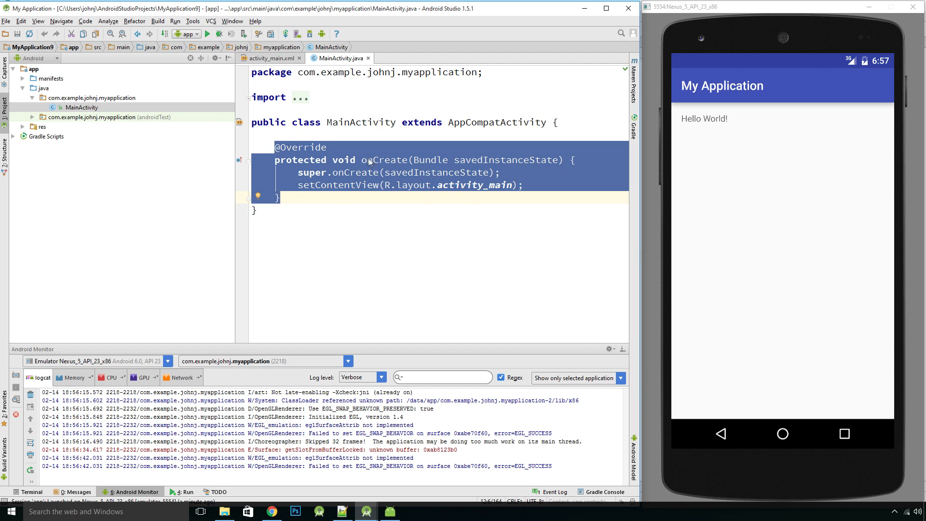
pyautogui.moveTo(357, 193)
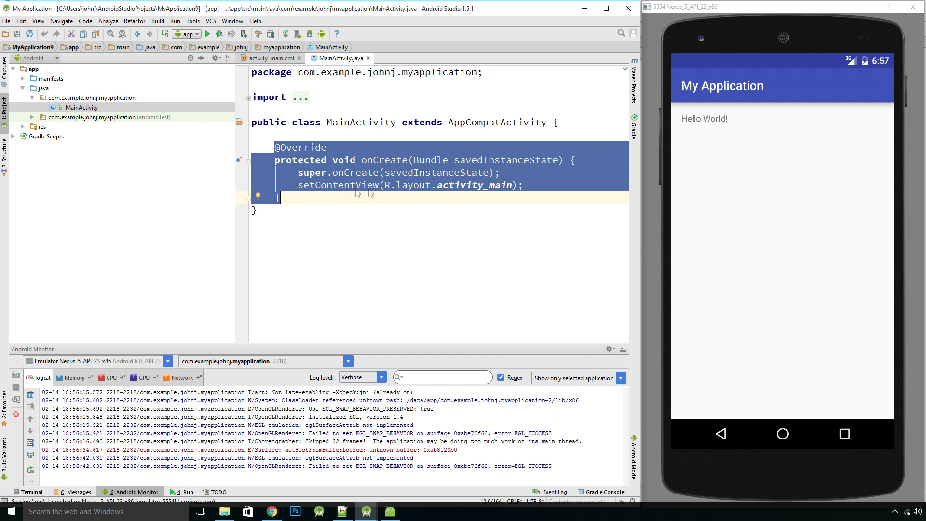
pyautogui.moveTo(383, 173)
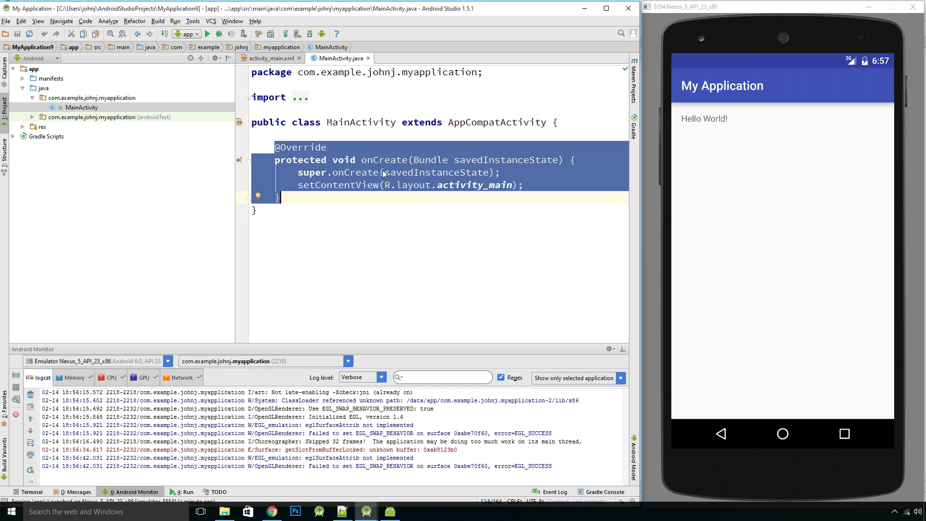
pyautogui.moveTo(413, 180)
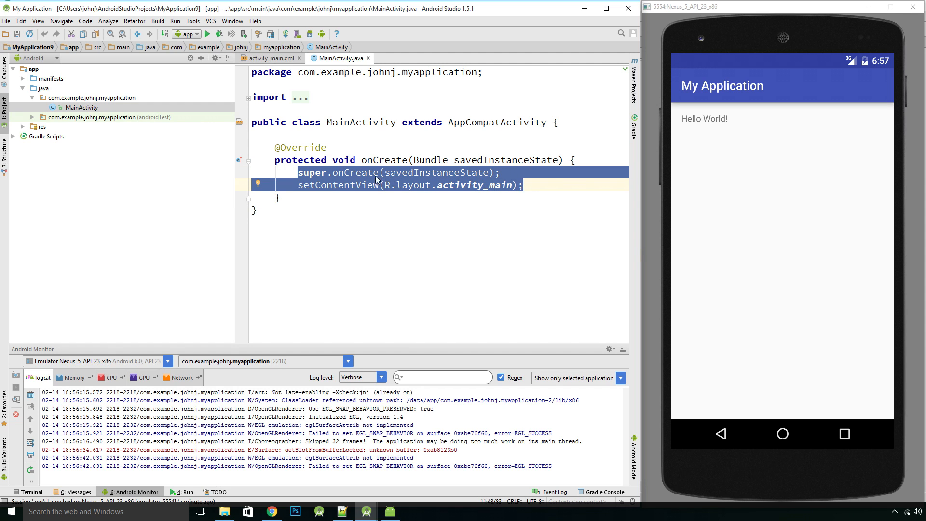
pyautogui.moveTo(334, 188)
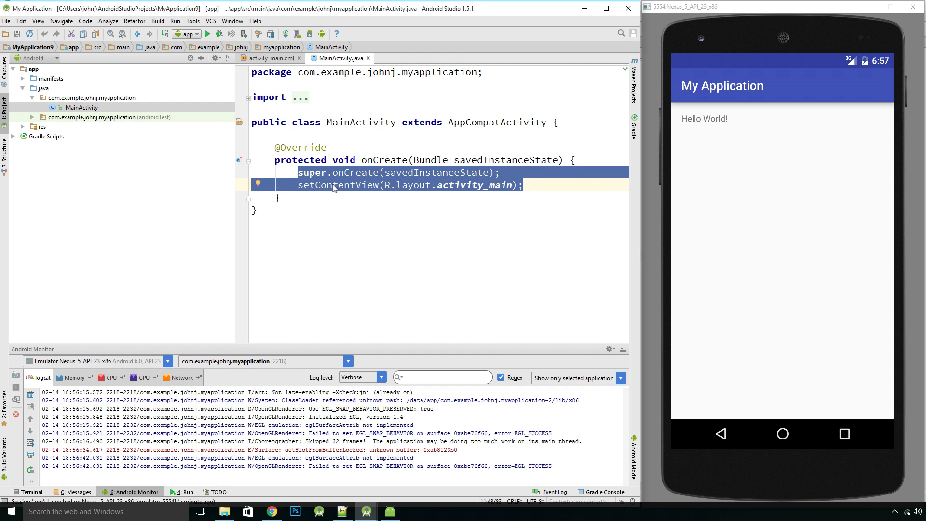
pyautogui.moveTo(398, 190)
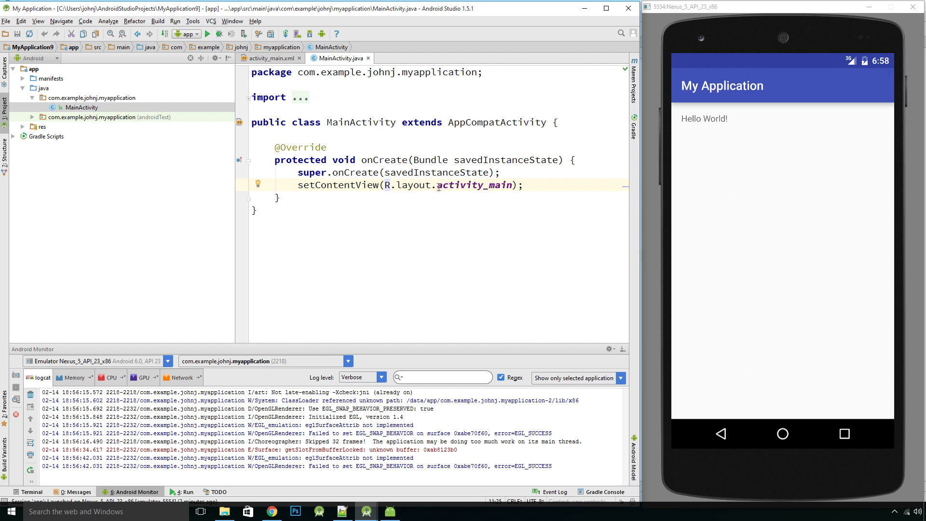
# Highlight activity_main inside onCreate's setContentView call
pyautogui.doubleClick(472, 185)
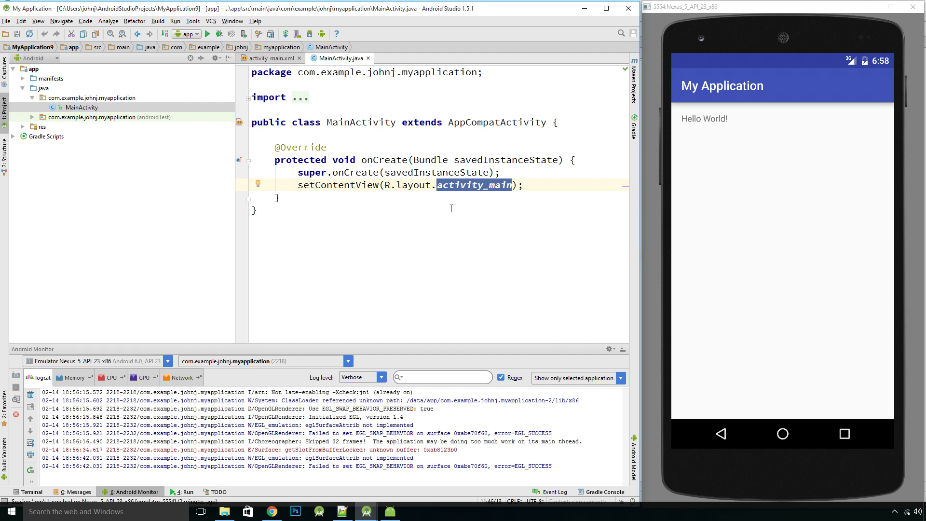
pyautogui.moveTo(422, 168)
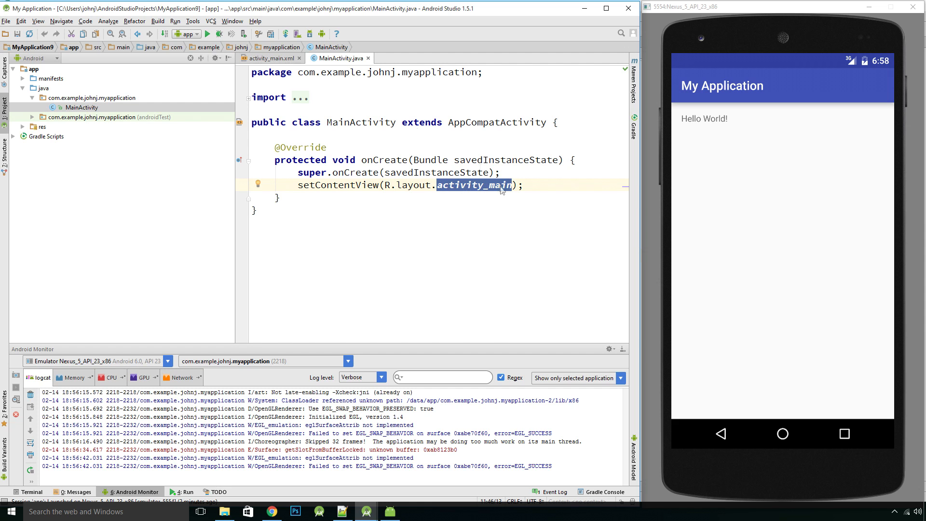
# Switch the activity_main.xml preview theme from AppTheme to DeviceDefault
pyautogui.click(270, 58)
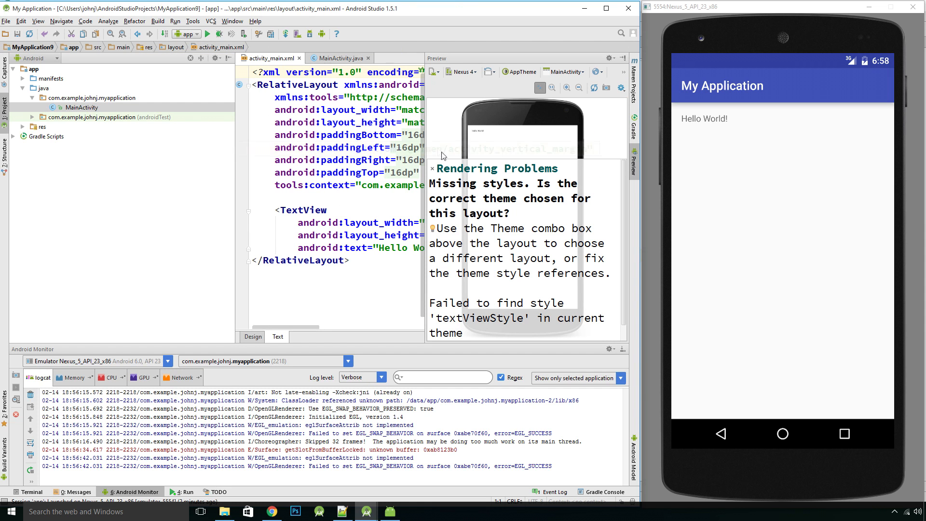
pyautogui.moveTo(534, 207)
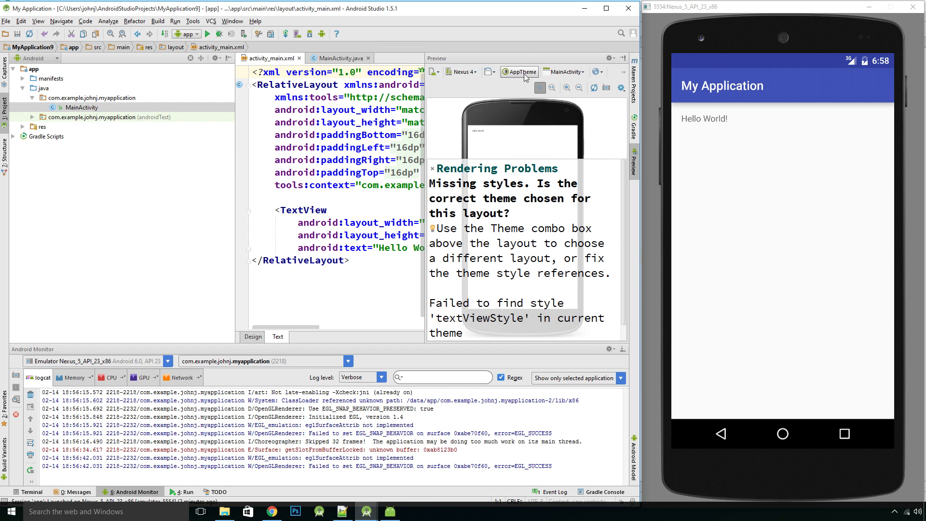
pyautogui.click(522, 71)
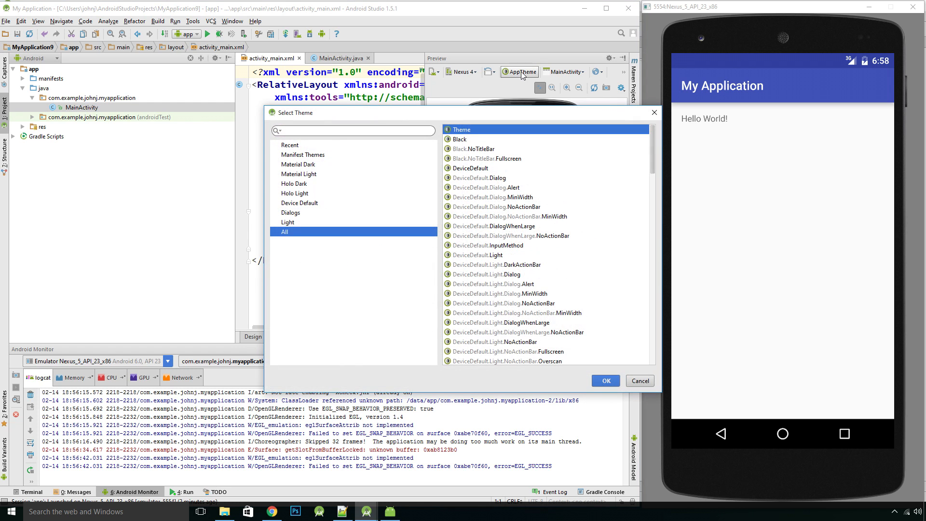
pyautogui.moveTo(469, 171)
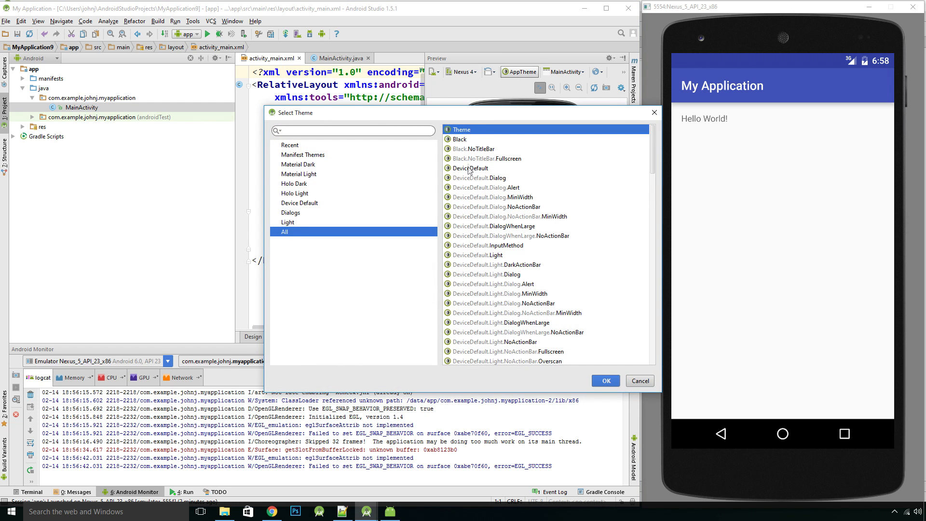
pyautogui.click(470, 168)
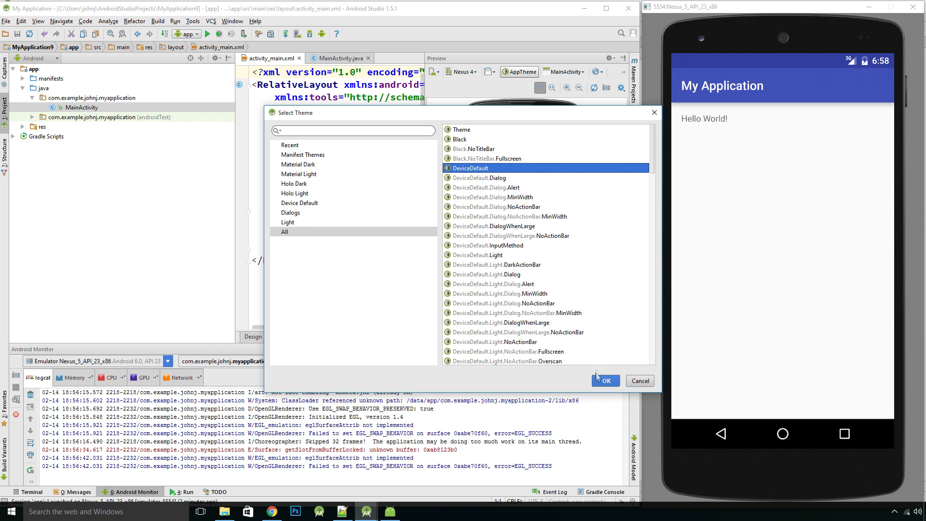
pyautogui.click(605, 380)
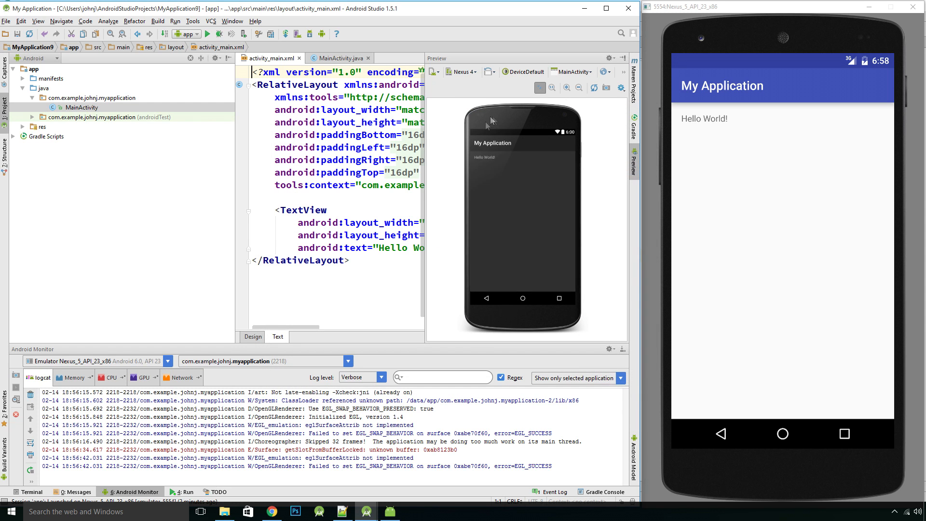
pyautogui.moveTo(492, 148)
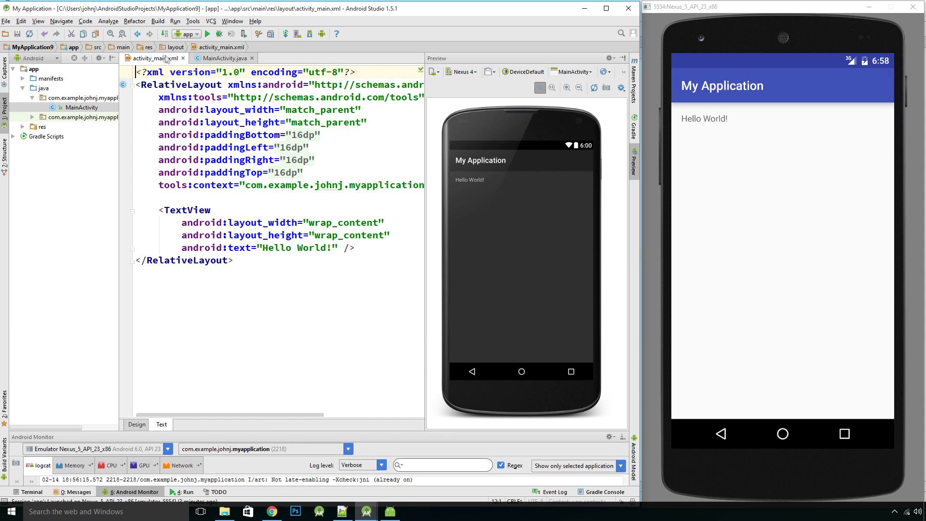
# Expand the XML editor and highlight the TextView's Hello World! text
pyautogui.press('ctrl+a')
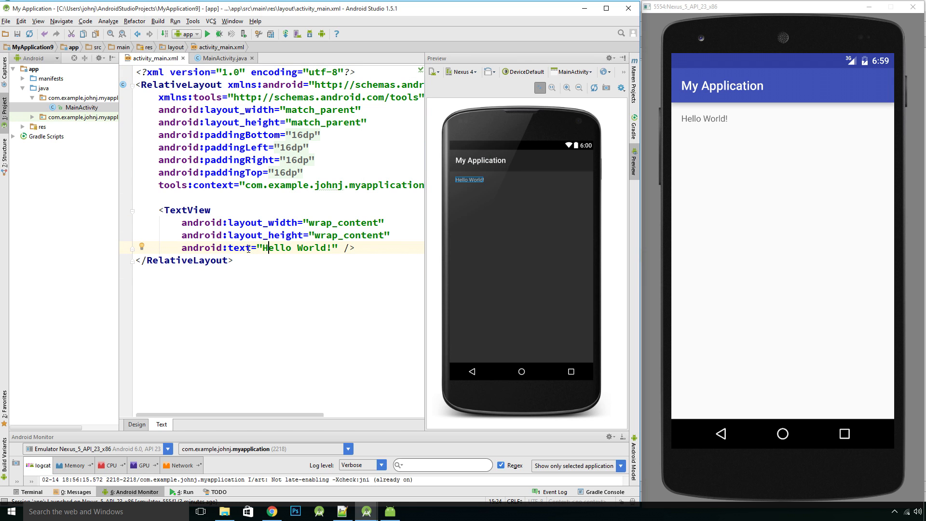
pyautogui.doubleClick(290, 247)
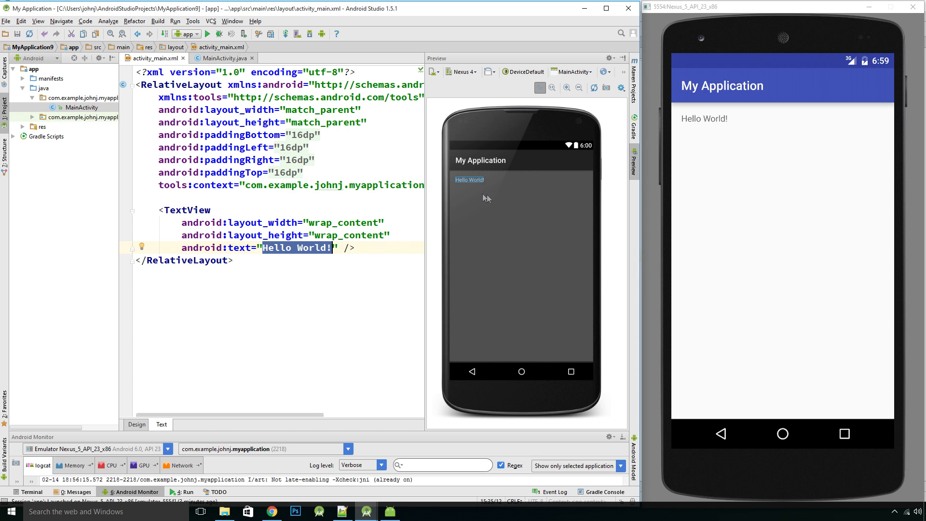
pyautogui.moveTo(497, 237)
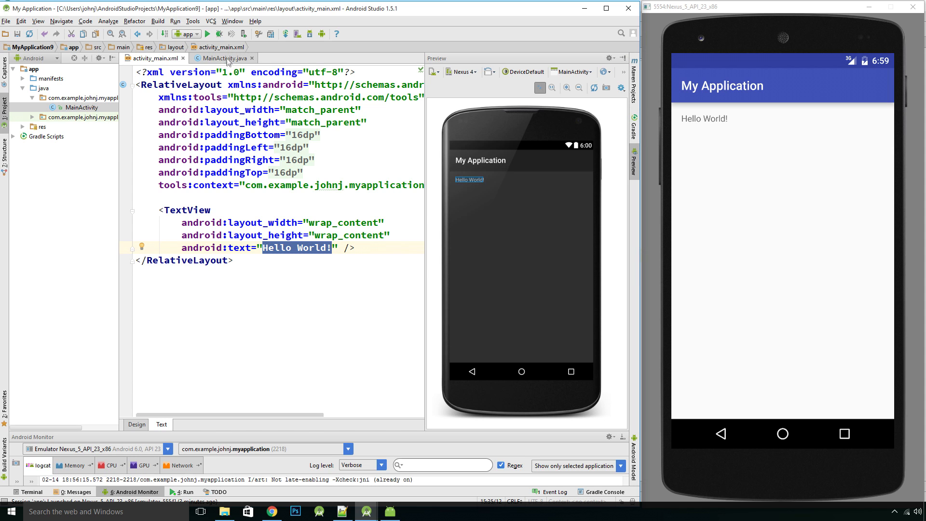
# Select the super.onCreate and setContentView lines in MainActivity.java
pyautogui.click(224, 58)
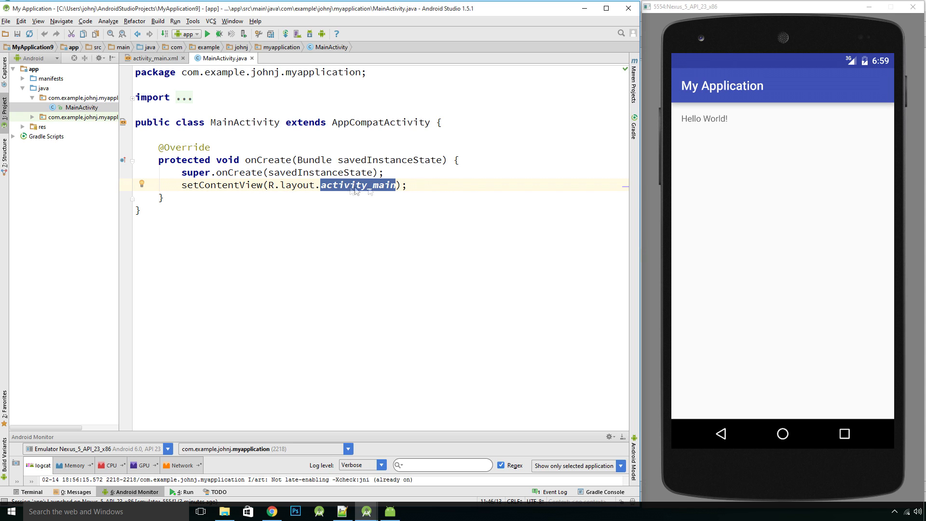
pyautogui.moveTo(182, 171); pyautogui.dragTo(406, 185)
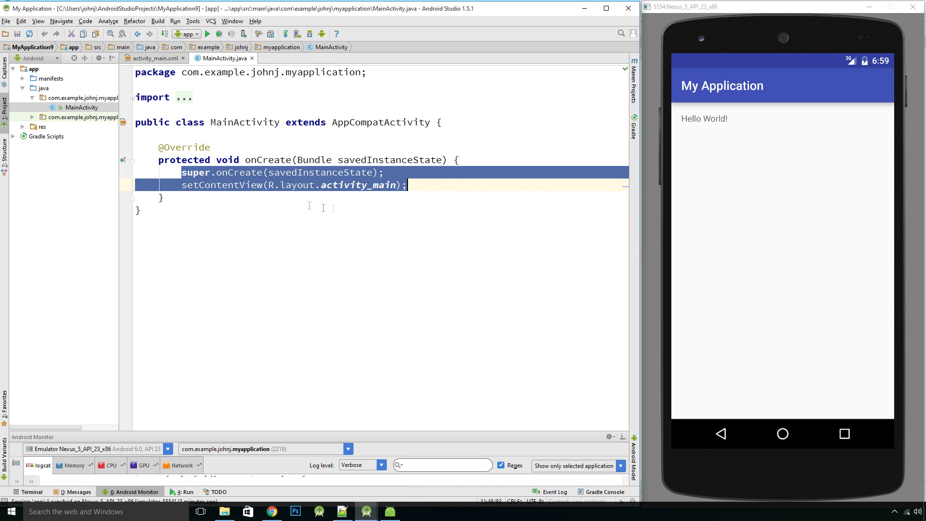
pyautogui.moveTo(205, 250)
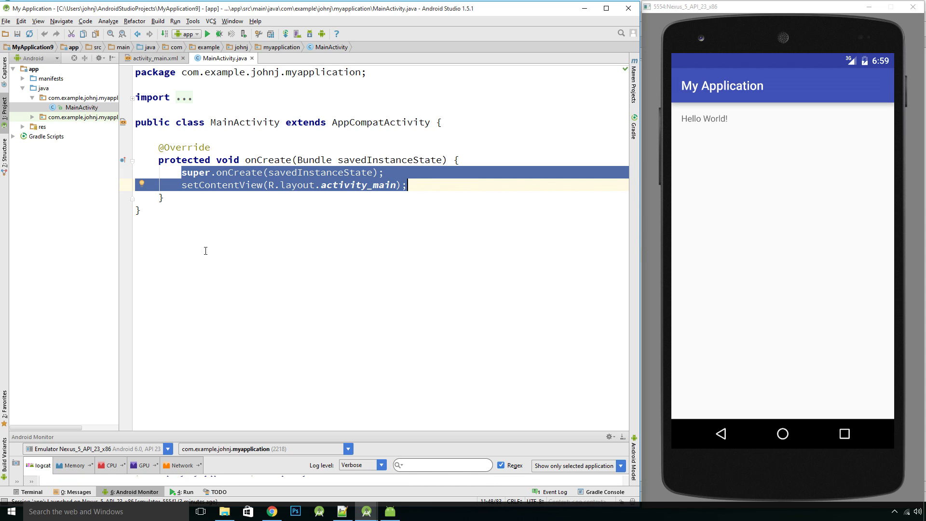
pyautogui.moveTo(244, 190)
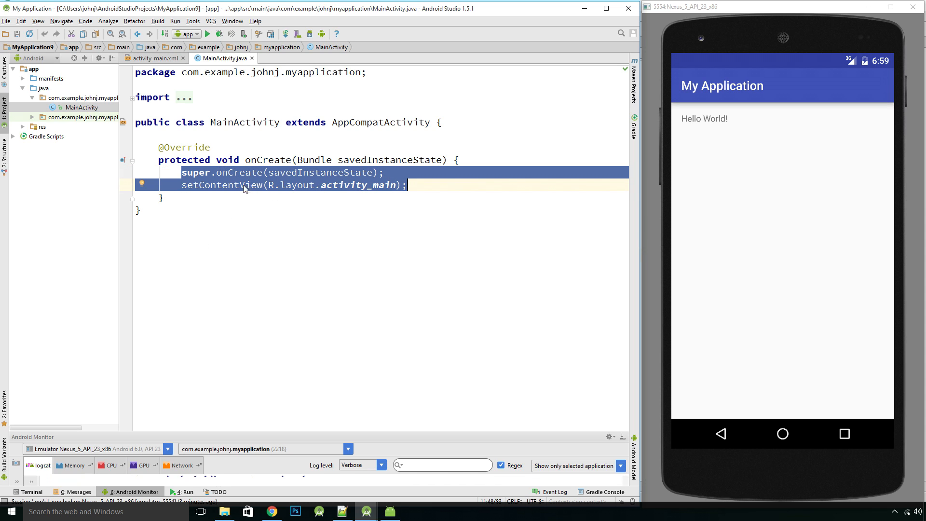
pyautogui.moveTo(265, 216)
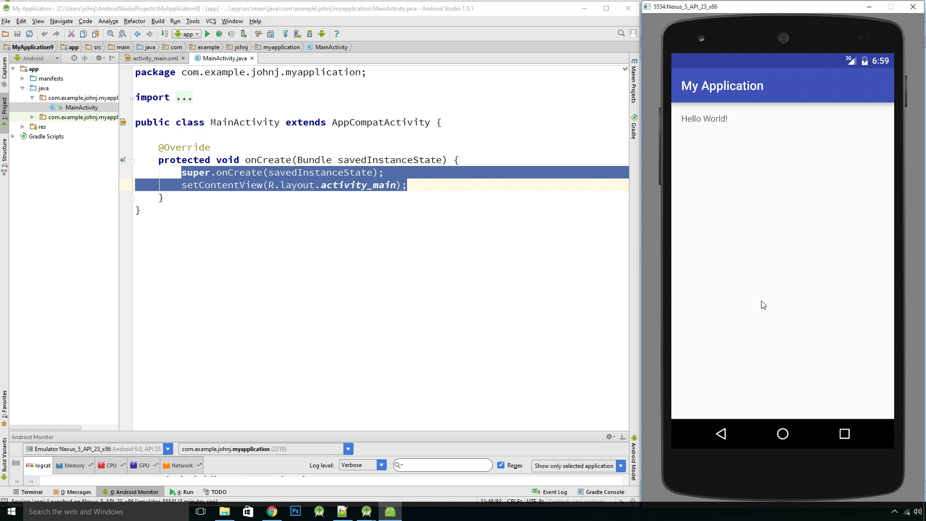
pyautogui.moveTo(700, 128)
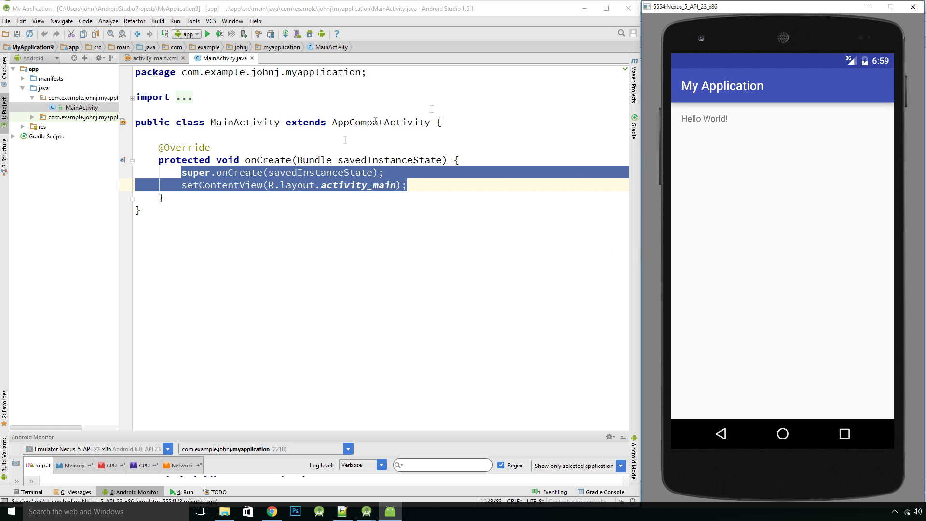
pyautogui.moveTo(361, 245)
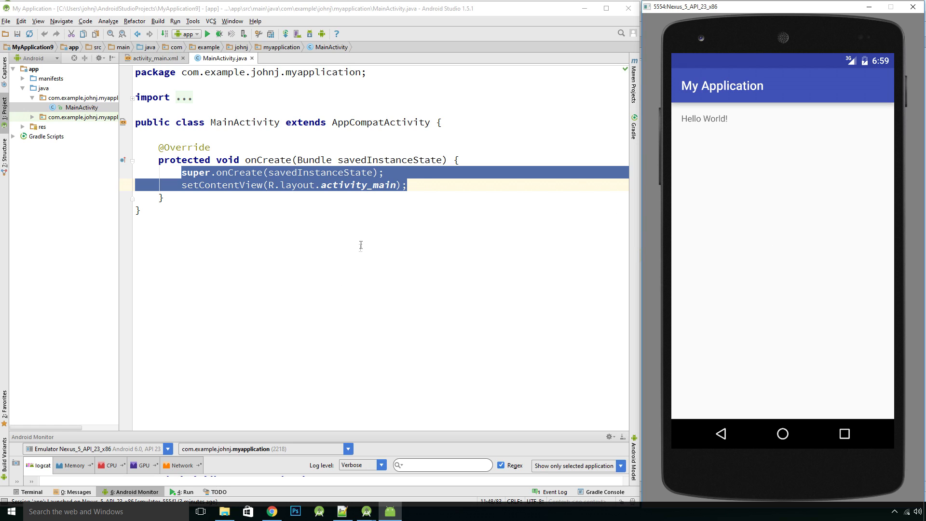
pyautogui.moveTo(433, 248)
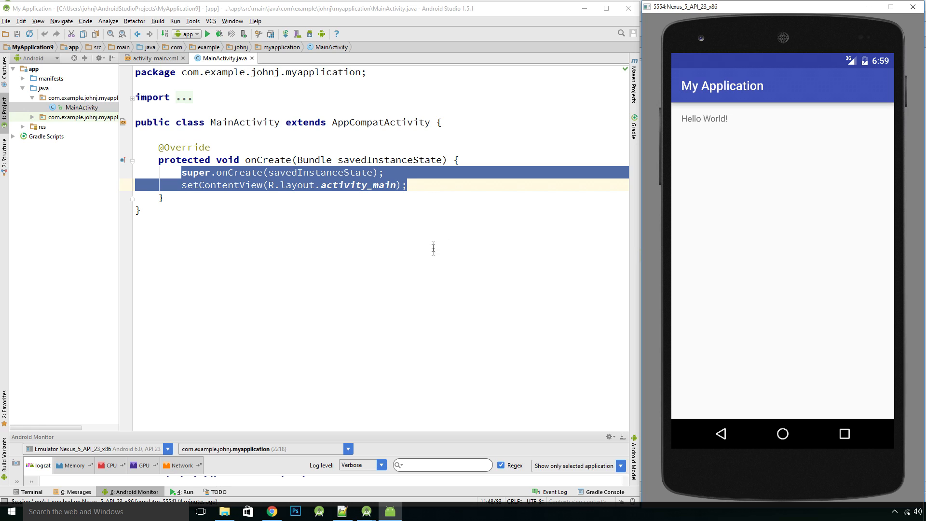
pyautogui.moveTo(387, 331)
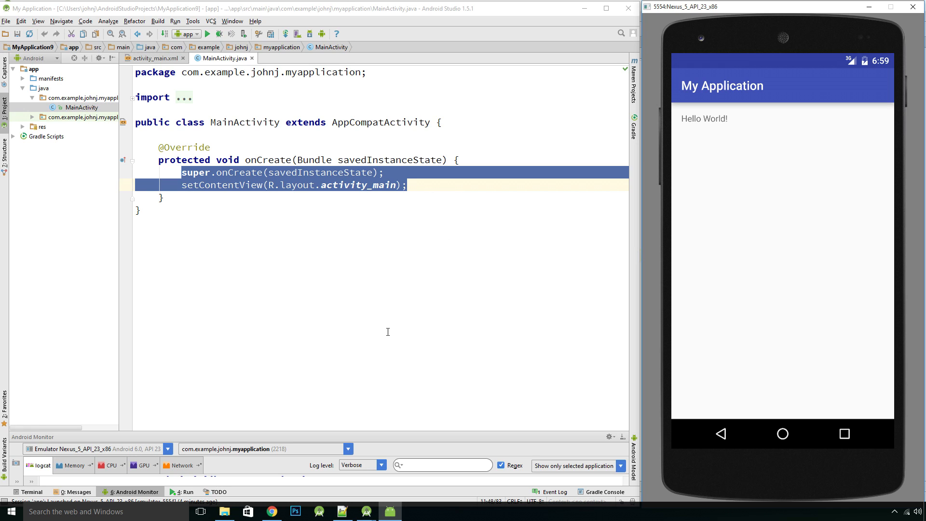
pyautogui.moveTo(345, 289)
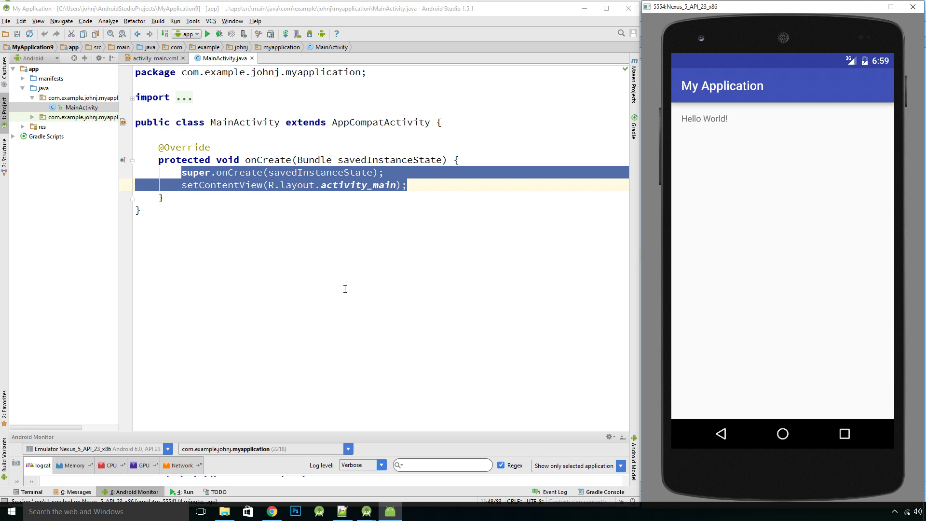
pyautogui.moveTo(392, 319)
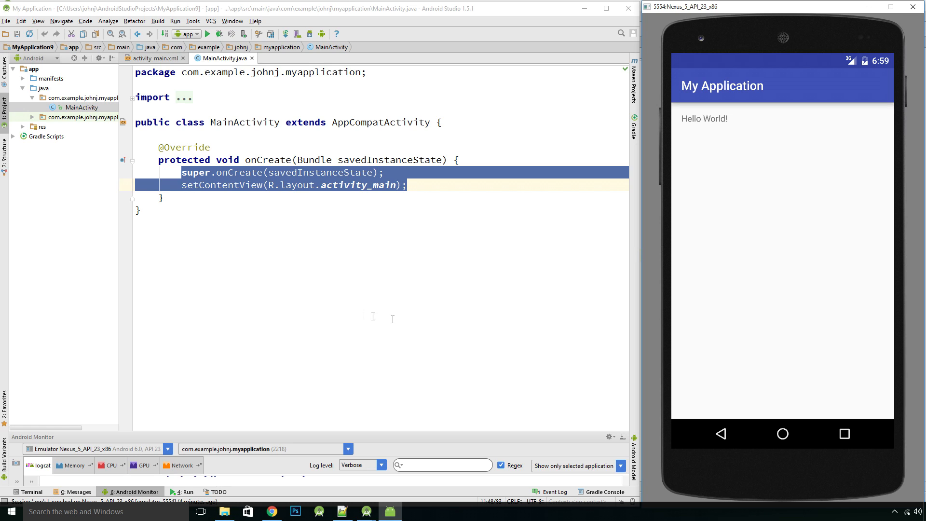
pyautogui.moveTo(300, 249)
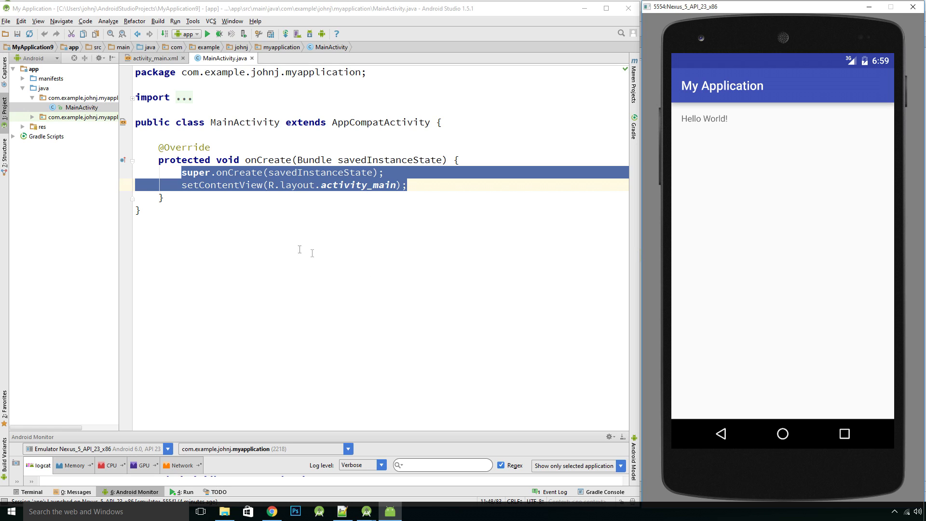
pyautogui.moveTo(286, 174)
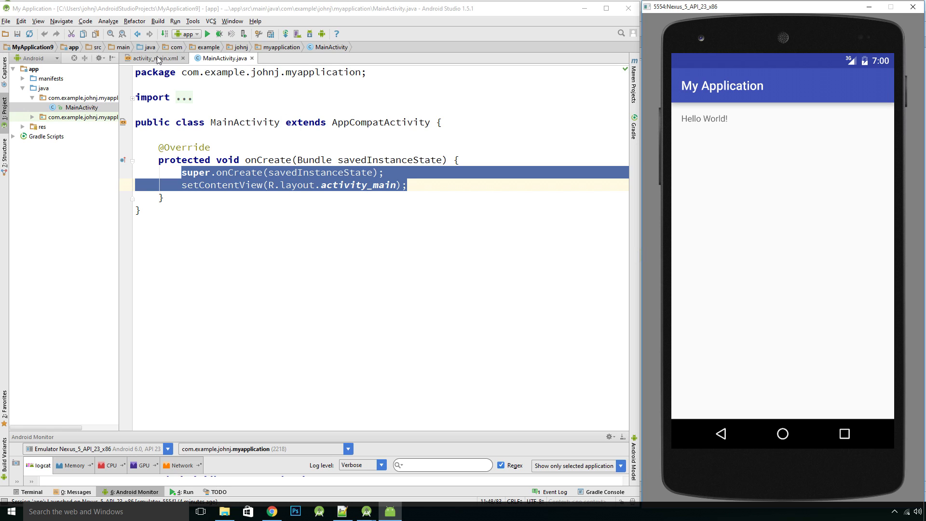
pyautogui.click(153, 58)
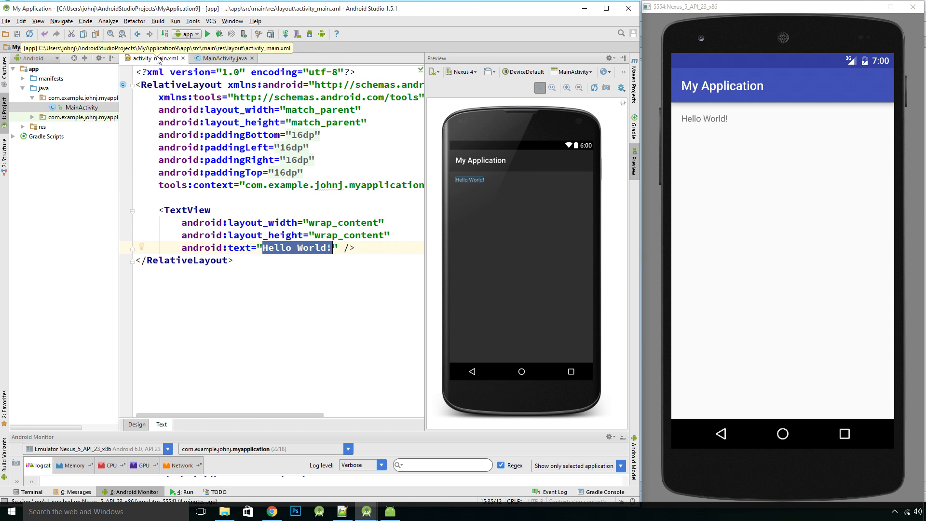
pyautogui.click(223, 58)
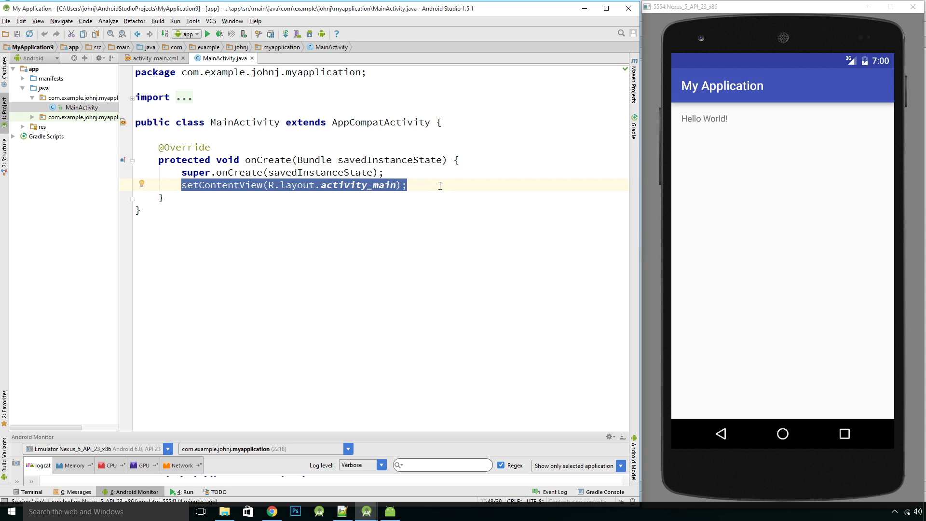
# Replace onCreate's selected statements with the pasted myTextView code
pyautogui.press('Delete')
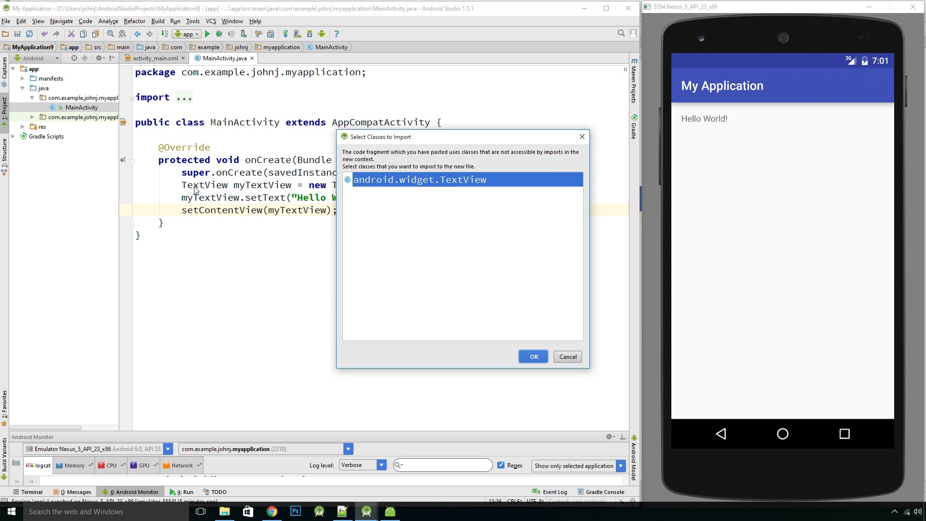
pyautogui.moveTo(197, 213)
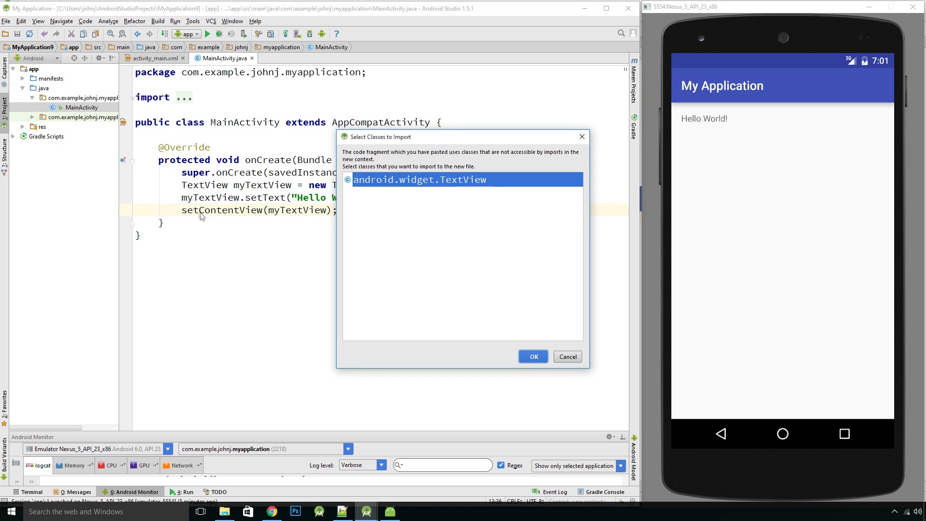
pyautogui.moveTo(252, 232)
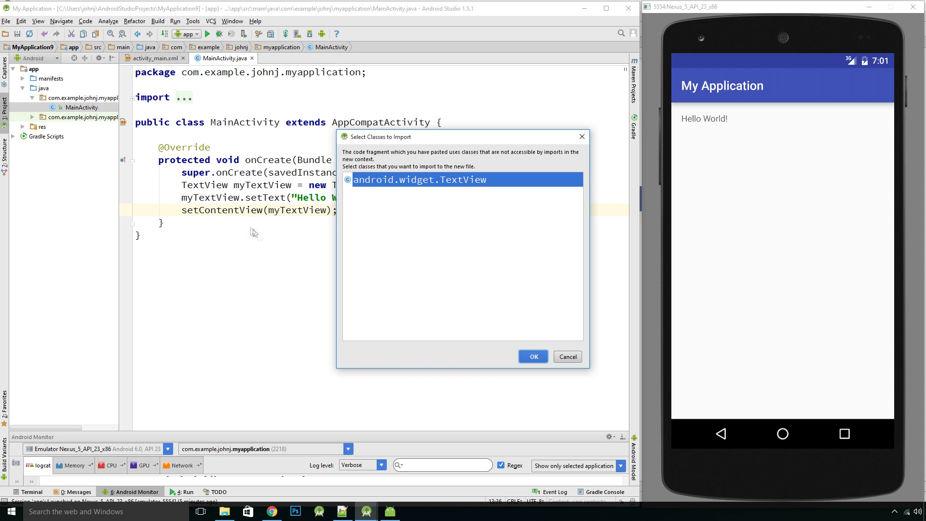
pyautogui.moveTo(431, 160)
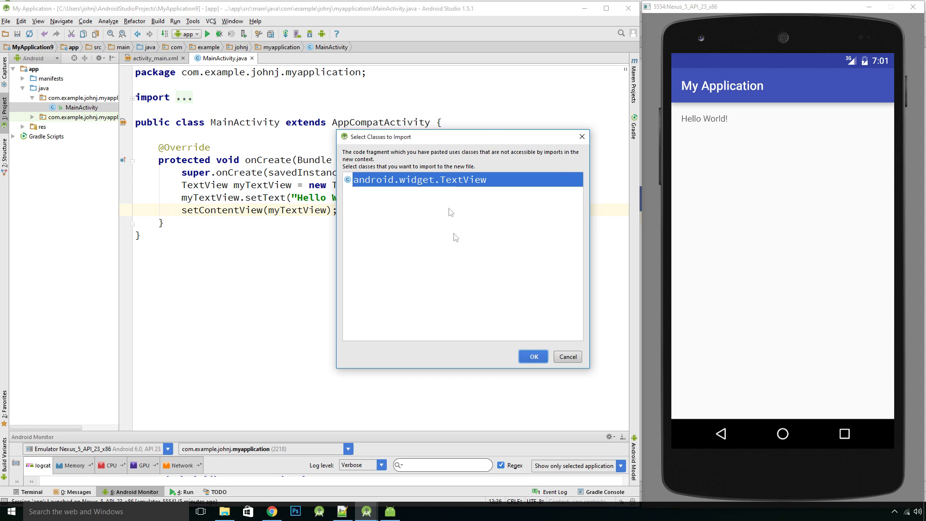
pyautogui.moveTo(466, 180)
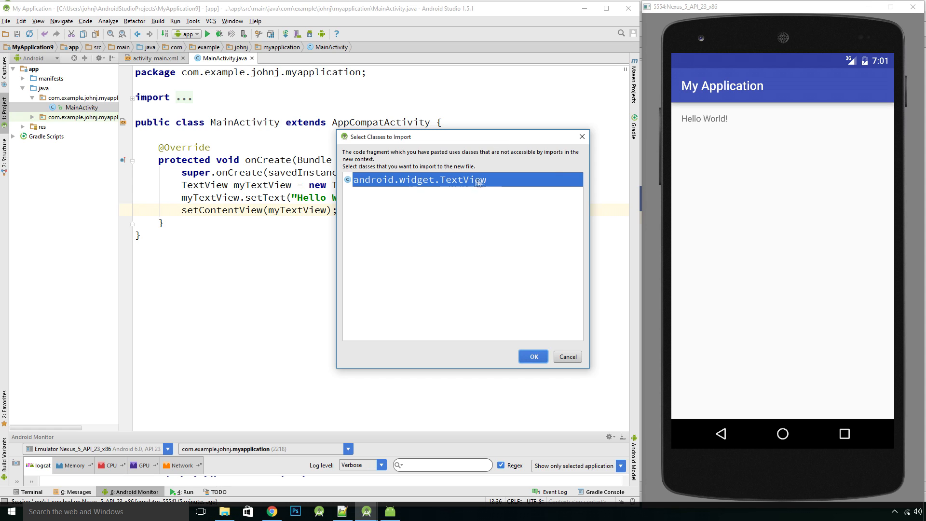
pyautogui.moveTo(230, 190)
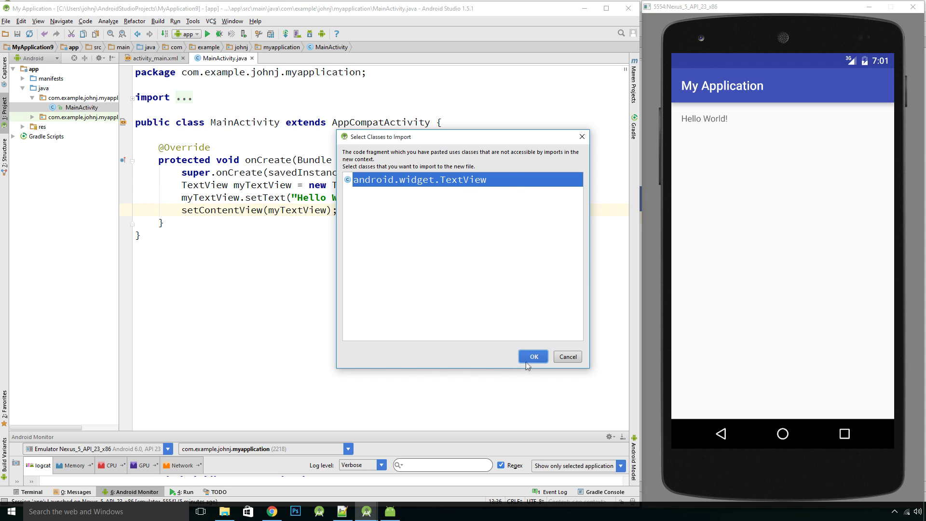
# Accept the android.widget.TextView import and add a blank line after super.onCreate
pyautogui.click(532, 356)
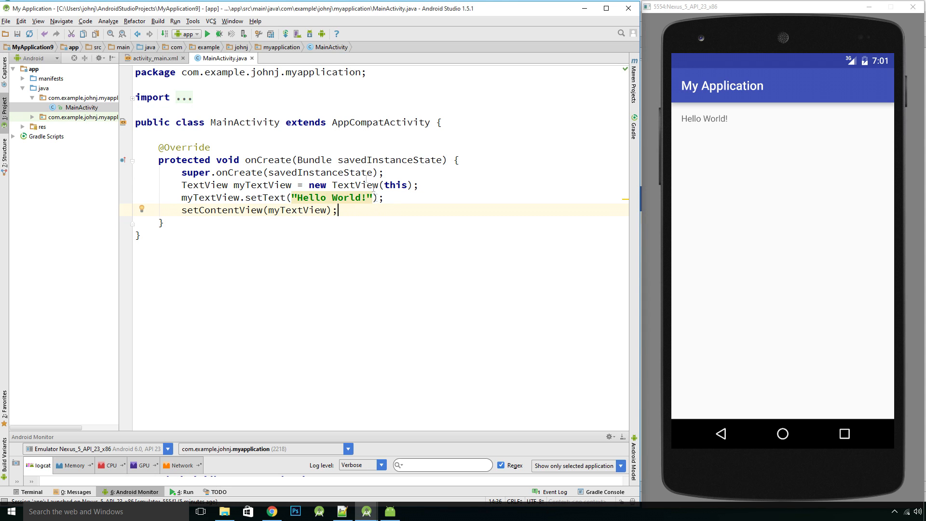
pyautogui.moveTo(298, 244)
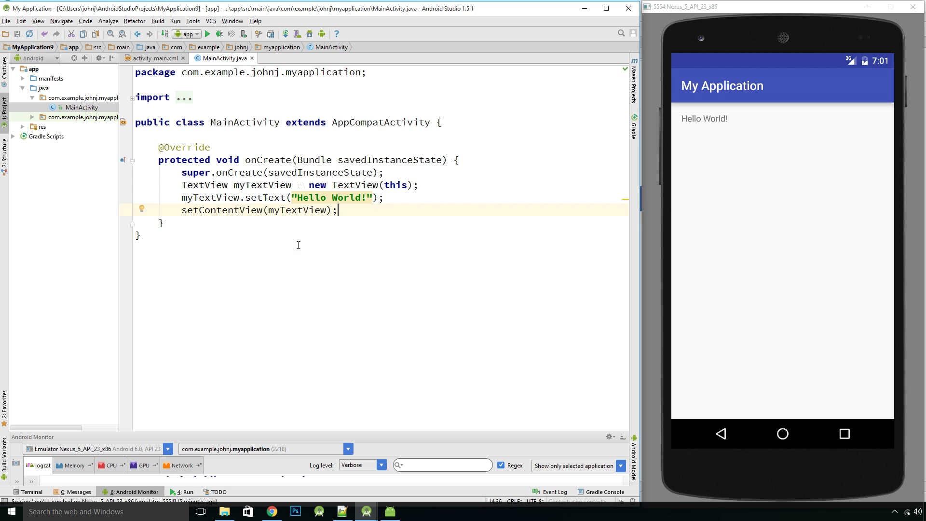
pyautogui.click(387, 171)
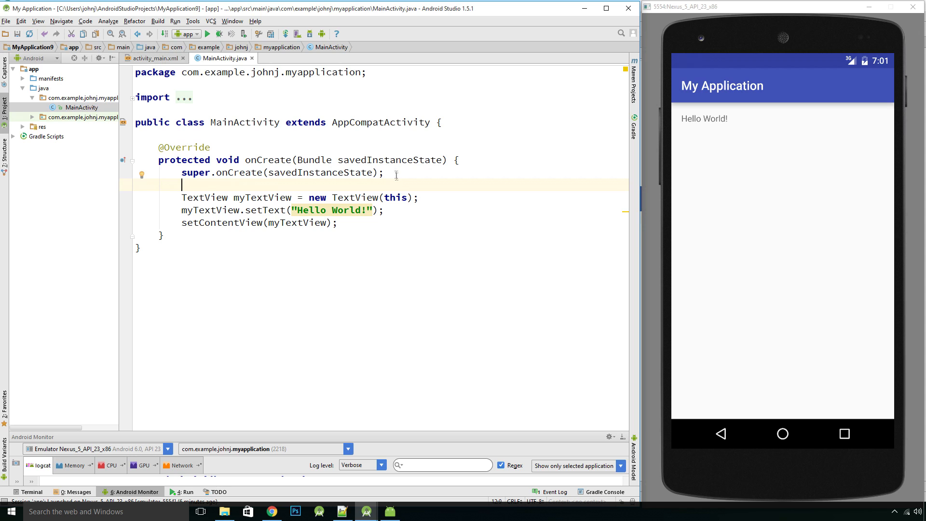
pyautogui.moveTo(244, 184)
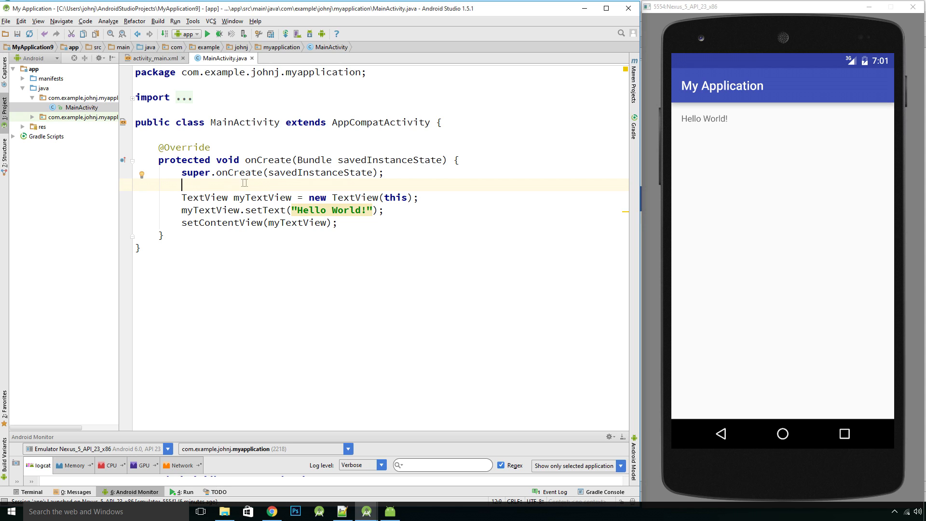
pyautogui.moveTo(235, 192)
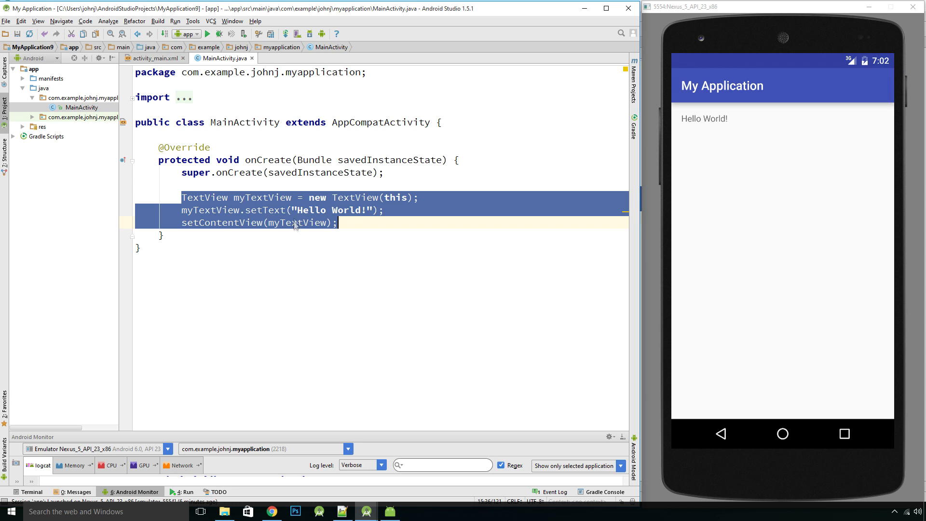
pyautogui.click(186, 197)
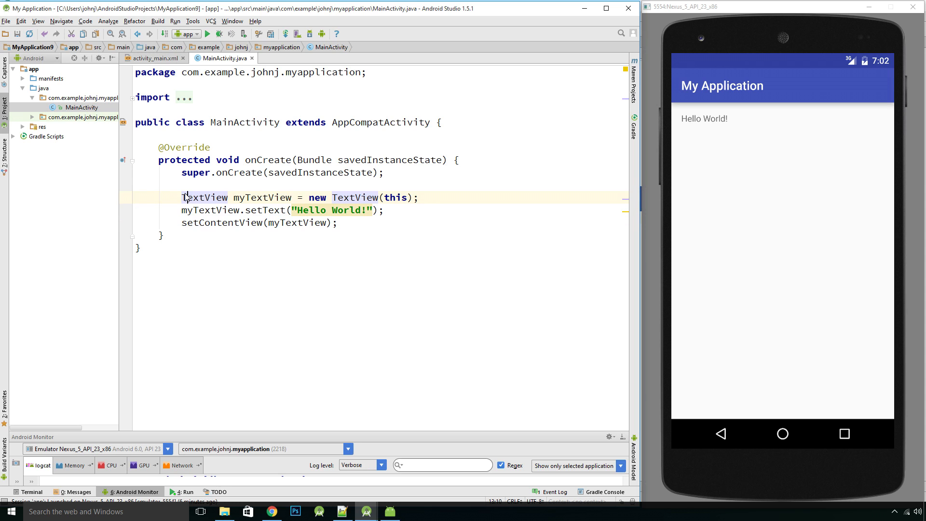
pyautogui.moveTo(301, 210)
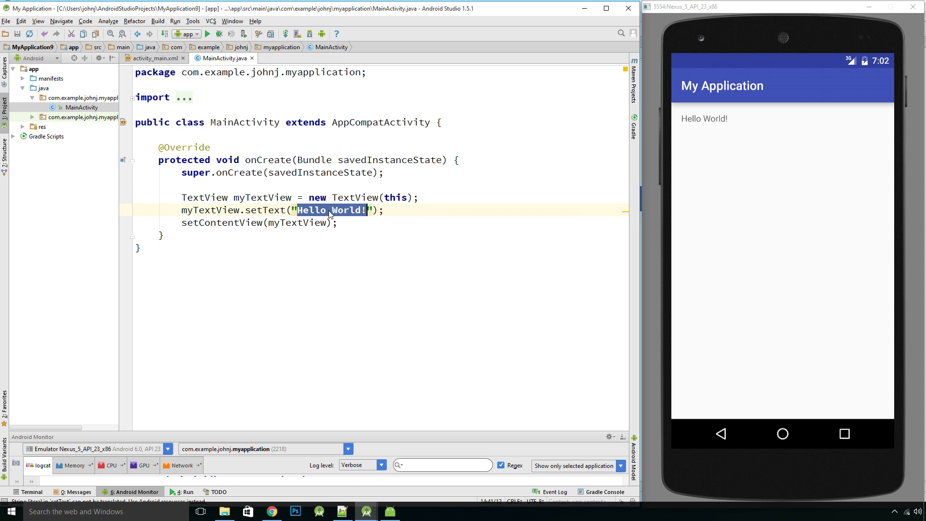
# Replace Hello World! in setText with 'Check this out!!!!'
pyautogui.press('Backspace')
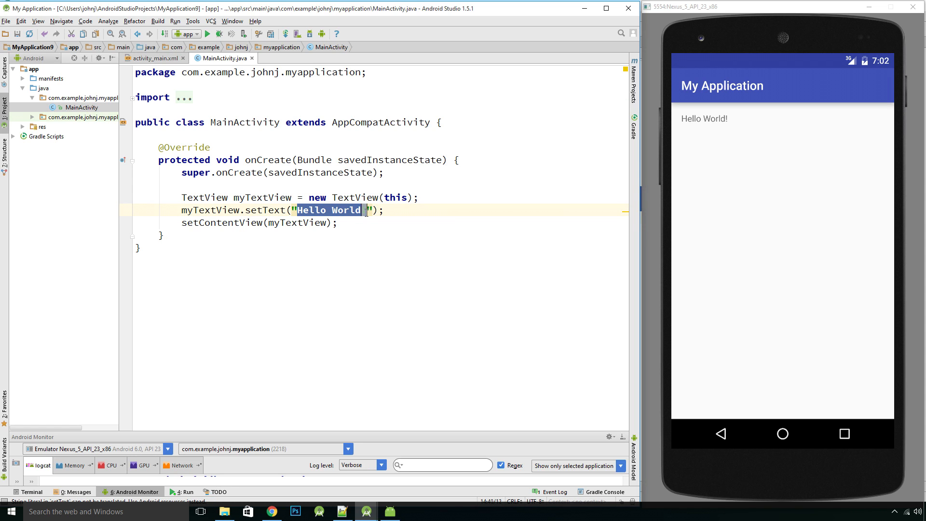
pyautogui.write('Check')
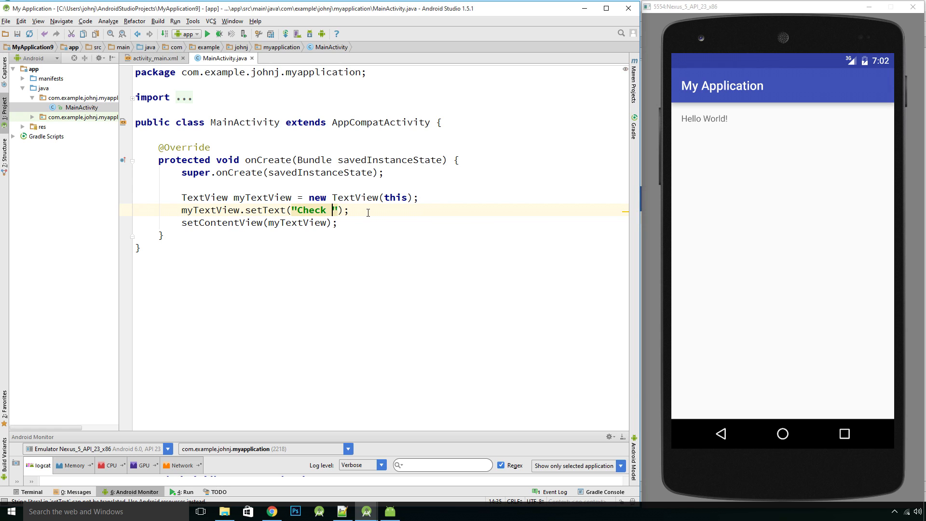
pyautogui.write('this out!')
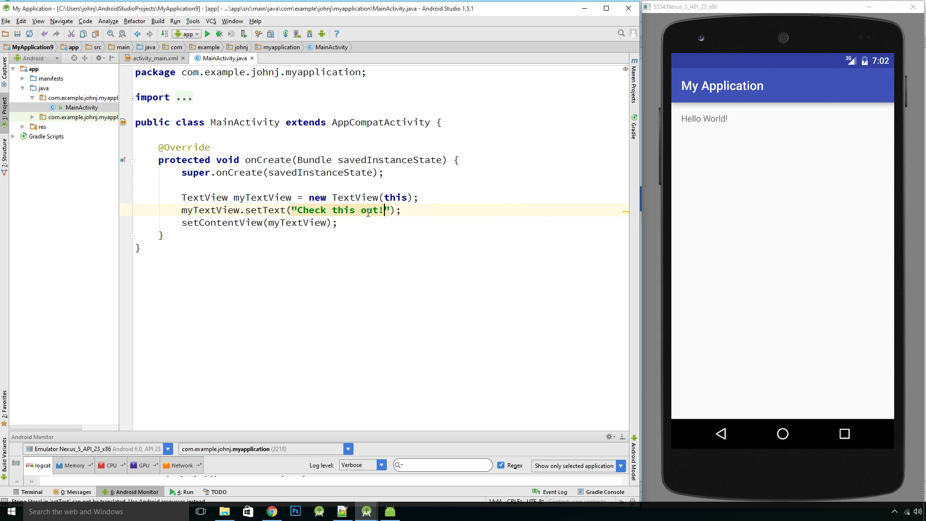
pyautogui.write('!!!')
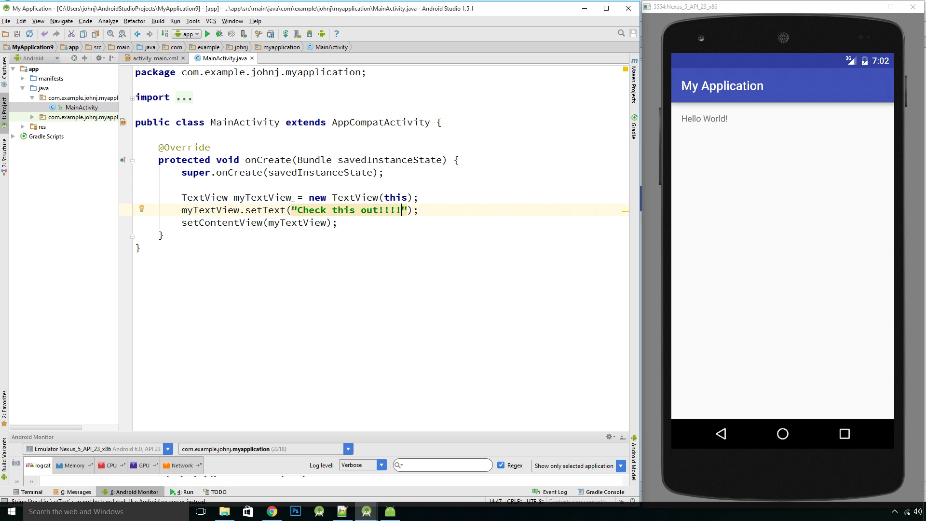
pyautogui.click(294, 210)
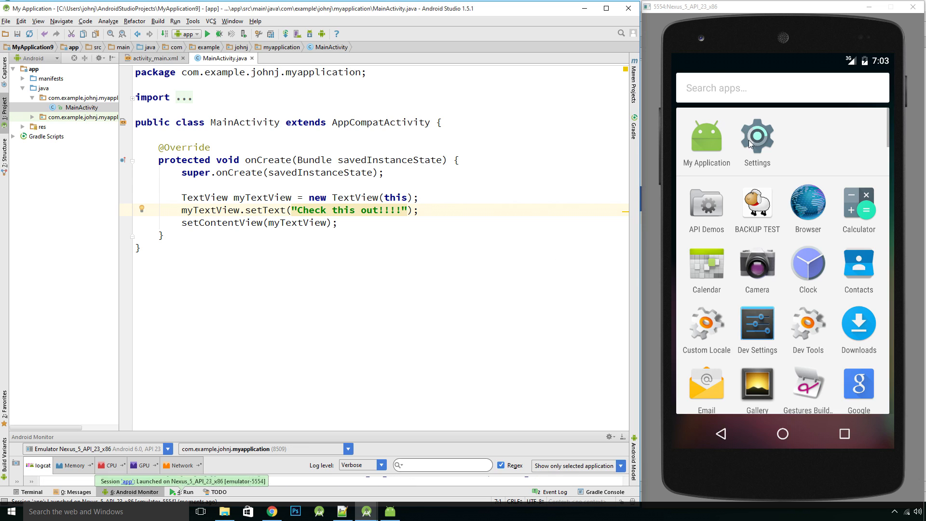
# Launch My Application on the emulator to display 'Check this out!!!!'
pyautogui.click(706, 136)
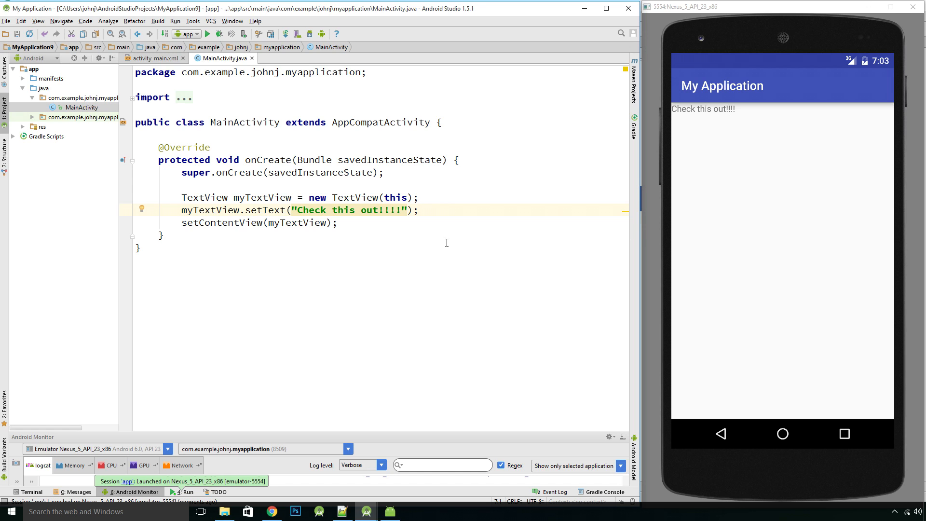
pyautogui.moveTo(451, 273)
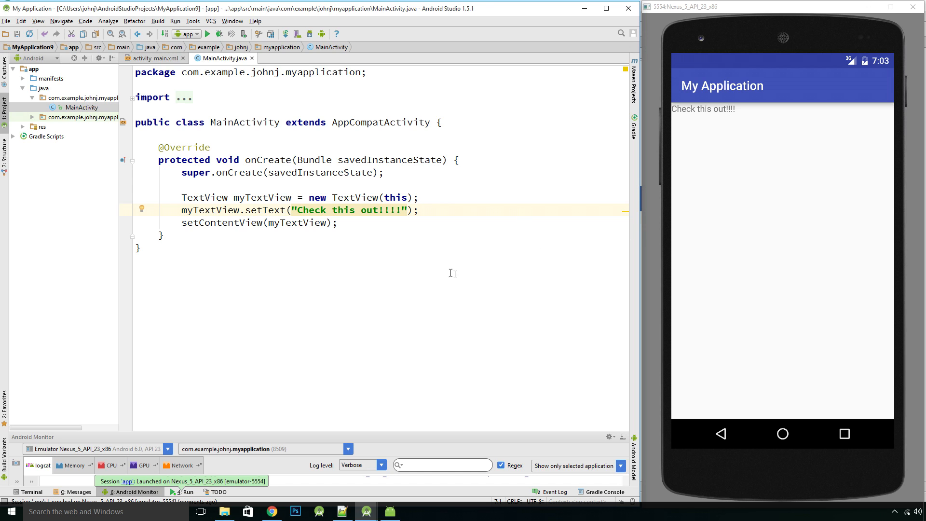
pyautogui.moveTo(373, 227)
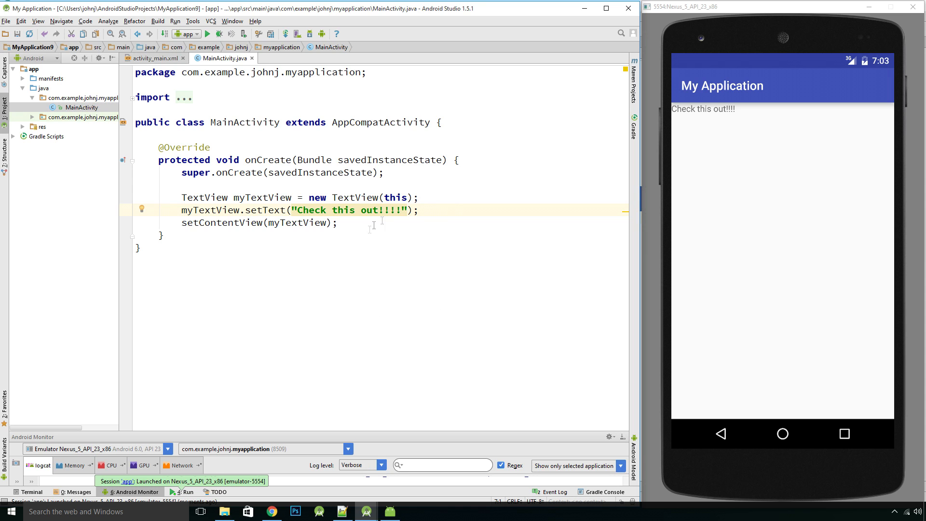
pyautogui.moveTo(369, 252)
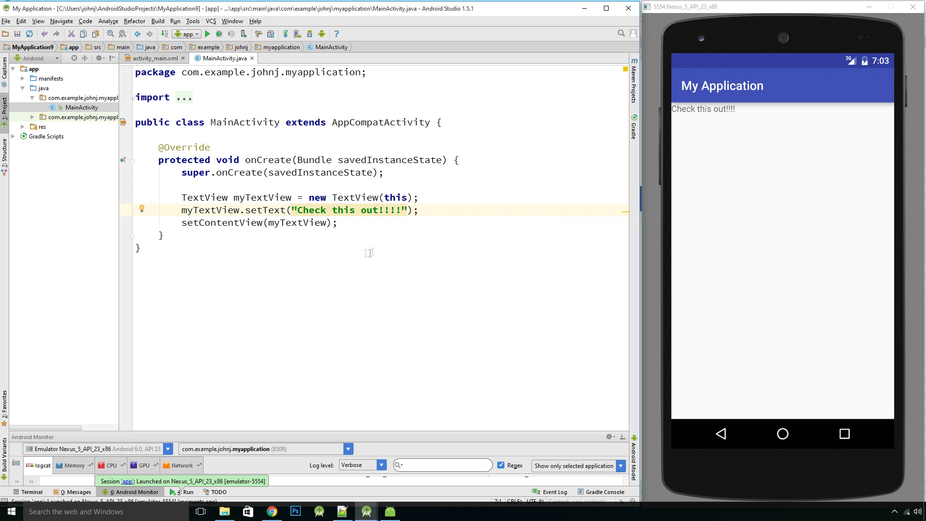
pyautogui.moveTo(301, 282)
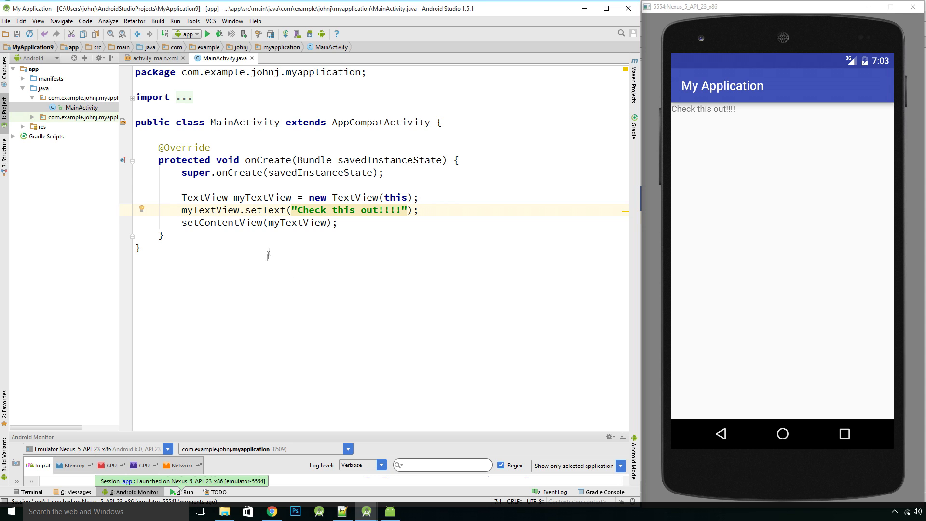
pyautogui.moveTo(361, 230)
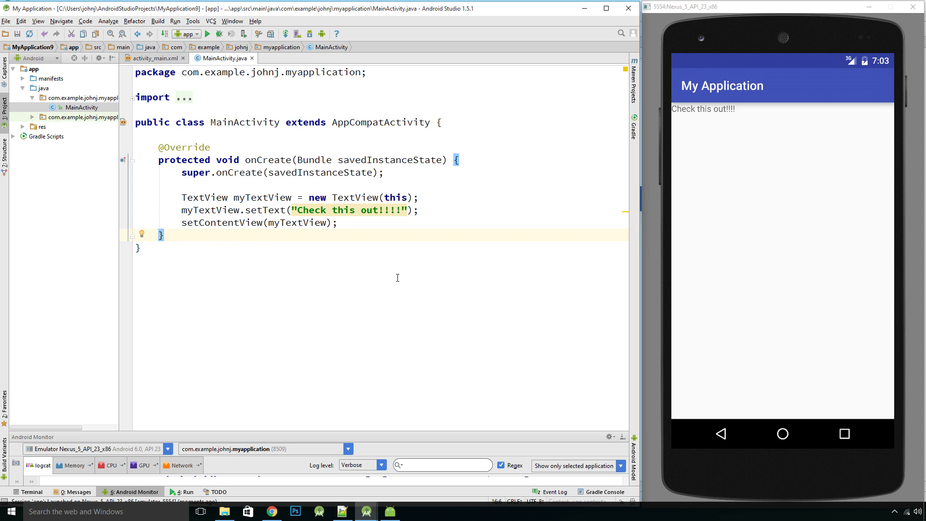
pyautogui.moveTo(469, 313)
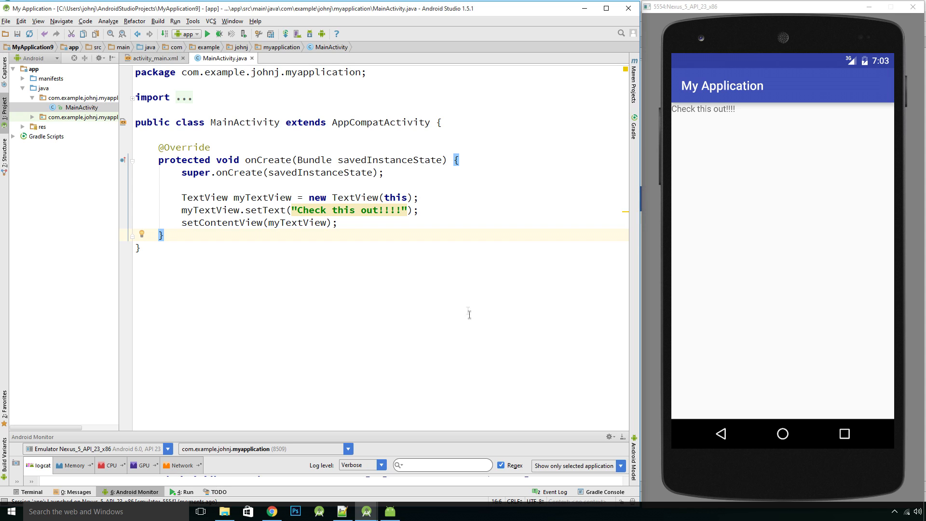
pyautogui.moveTo(407, 261)
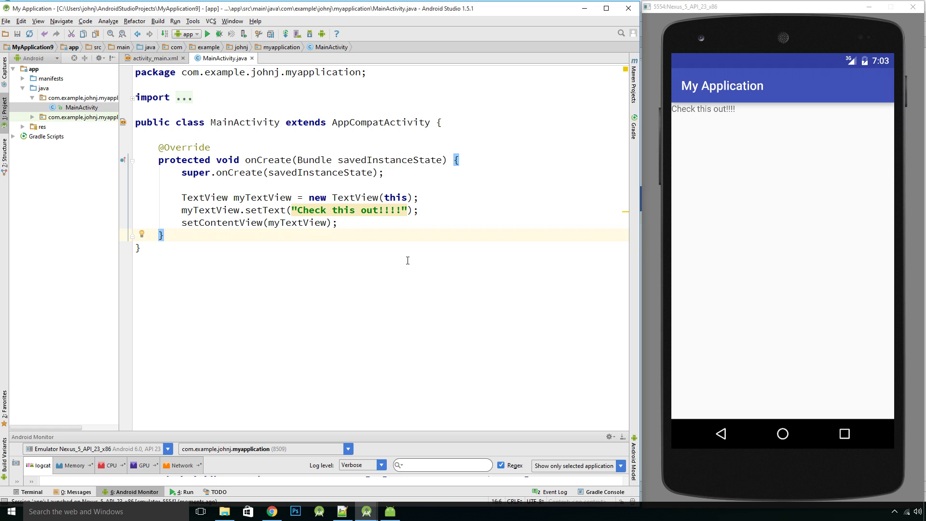